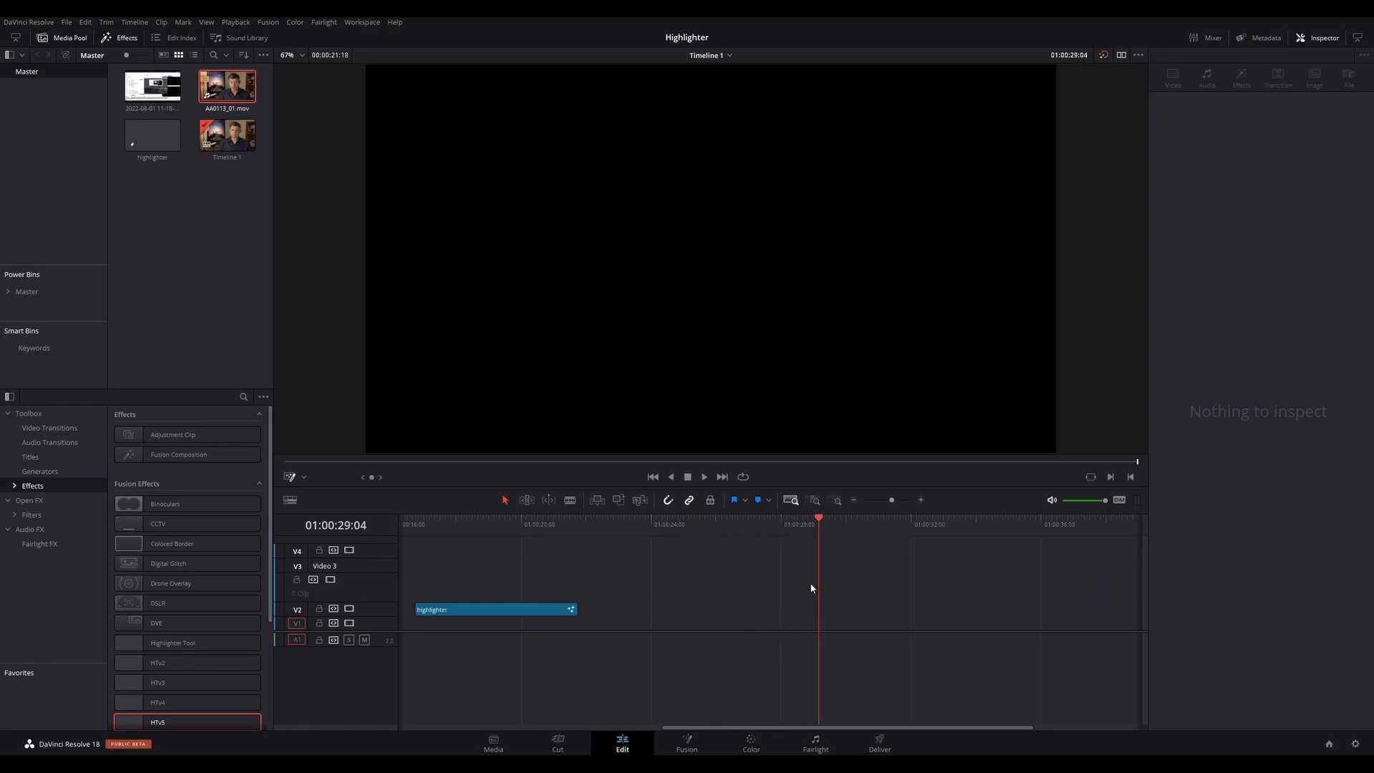
mouse_move(734, 634)
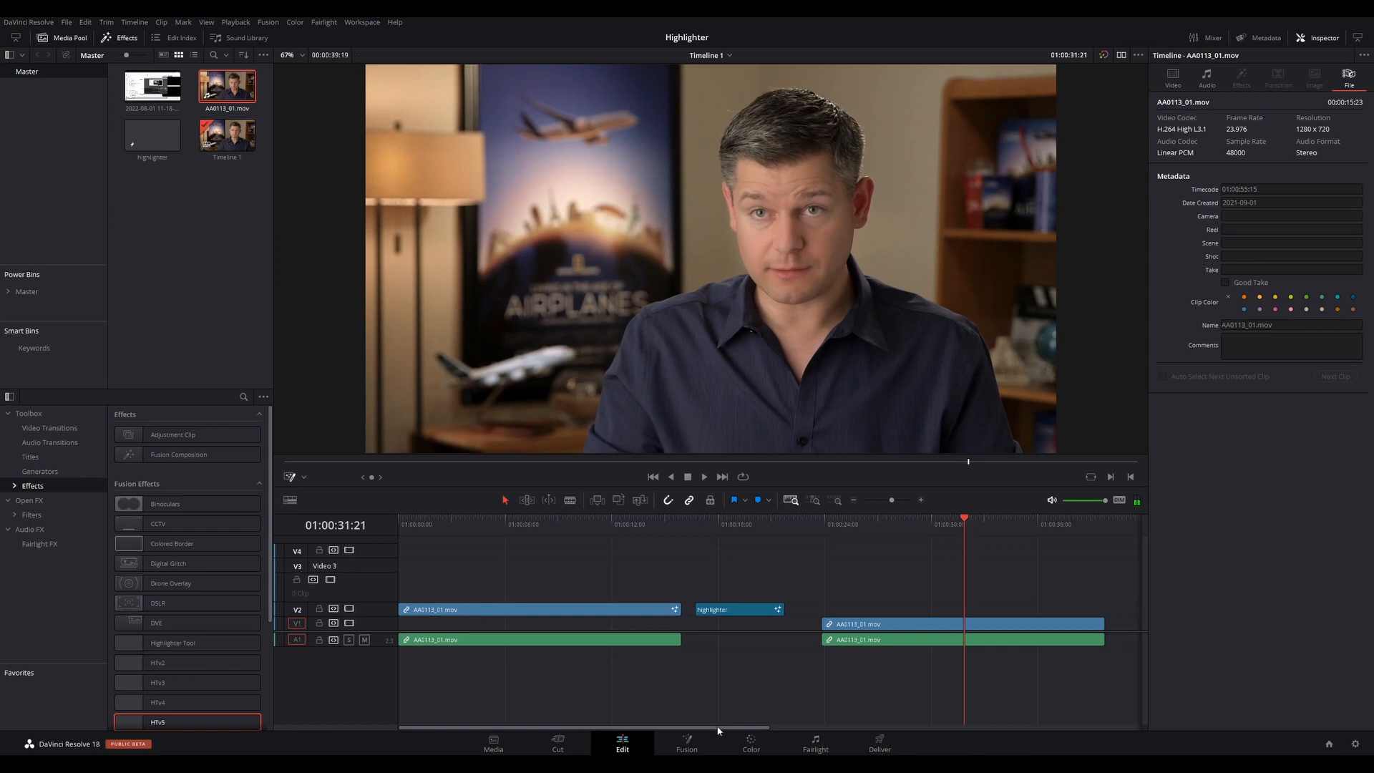
- Open the Highlighter clip in Fusion and add the second Ellipse mask node
click(686, 743)
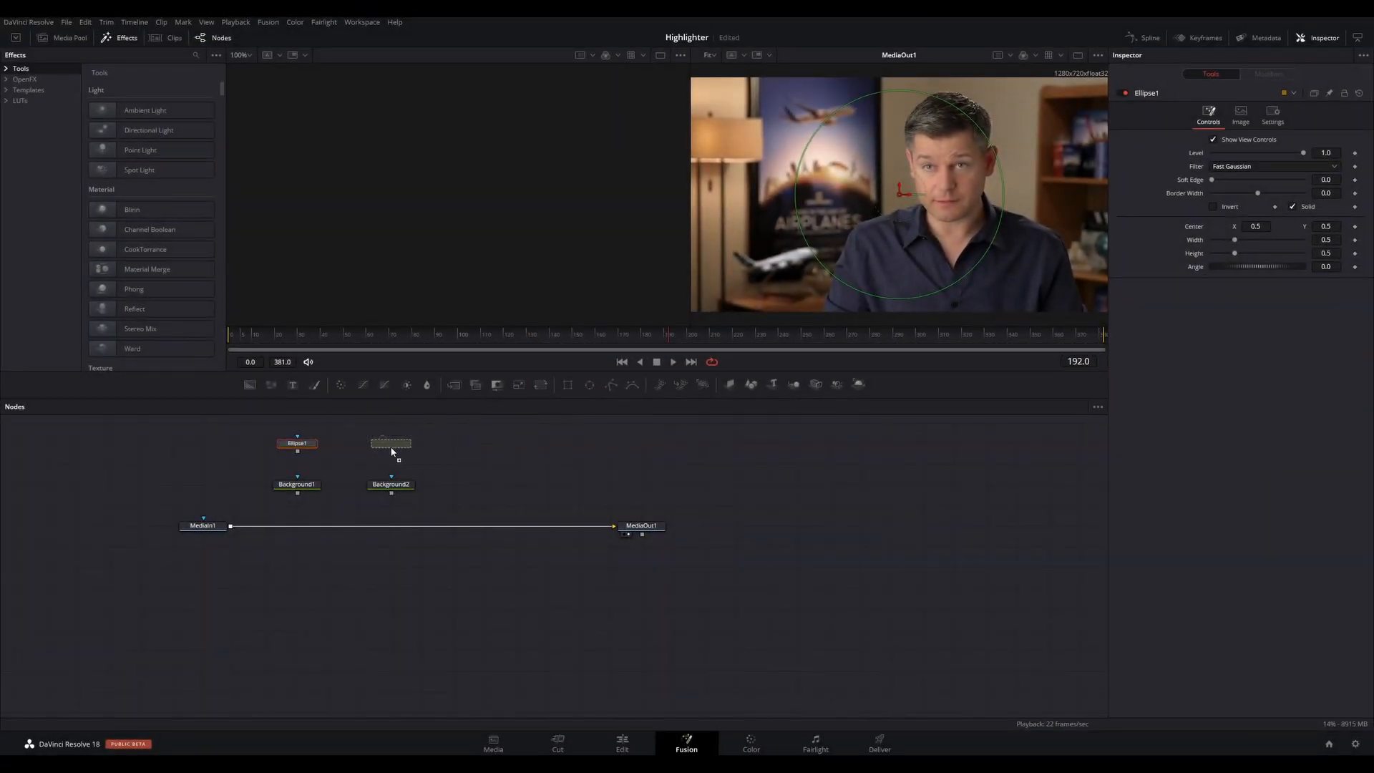
click(390, 442)
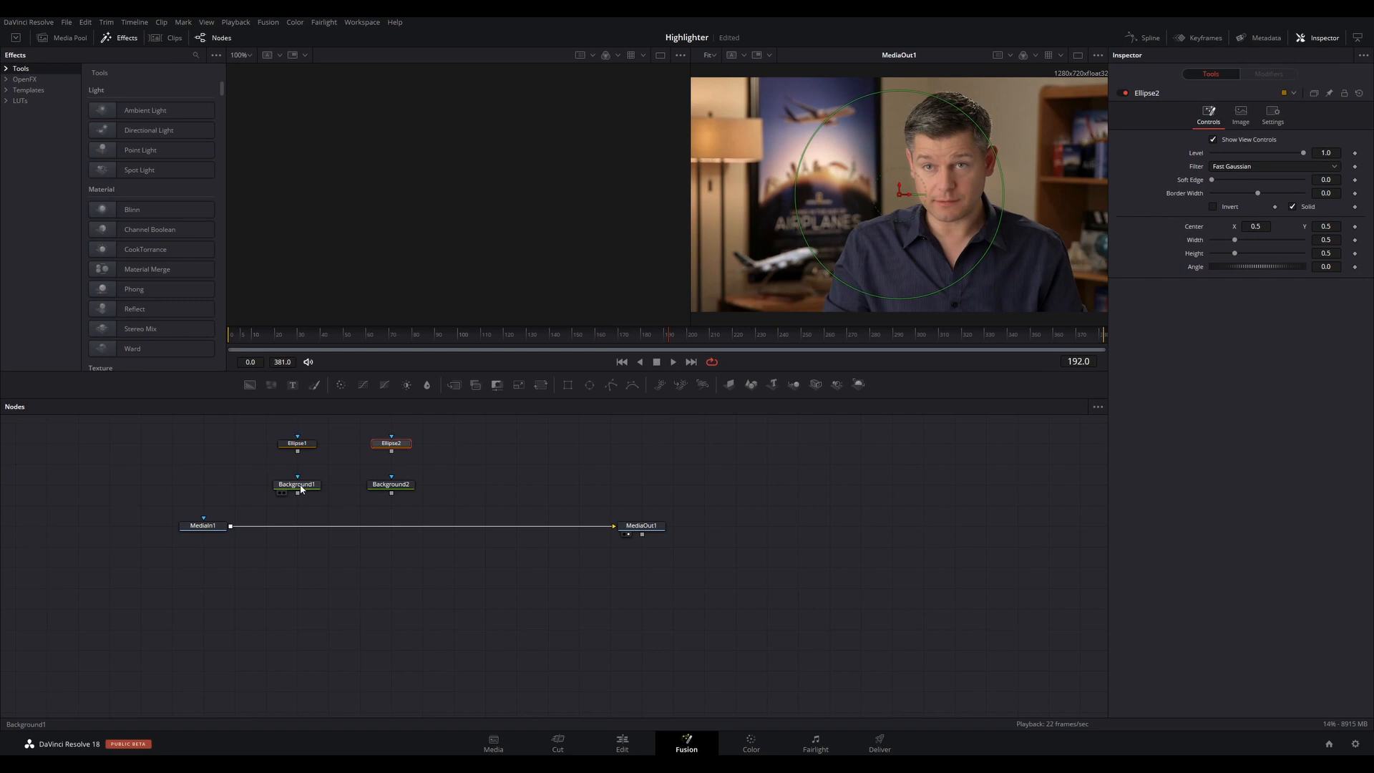
- Rename Background1 to Grey Background and Background2 to Circle Colour
click(298, 484)
text(G)
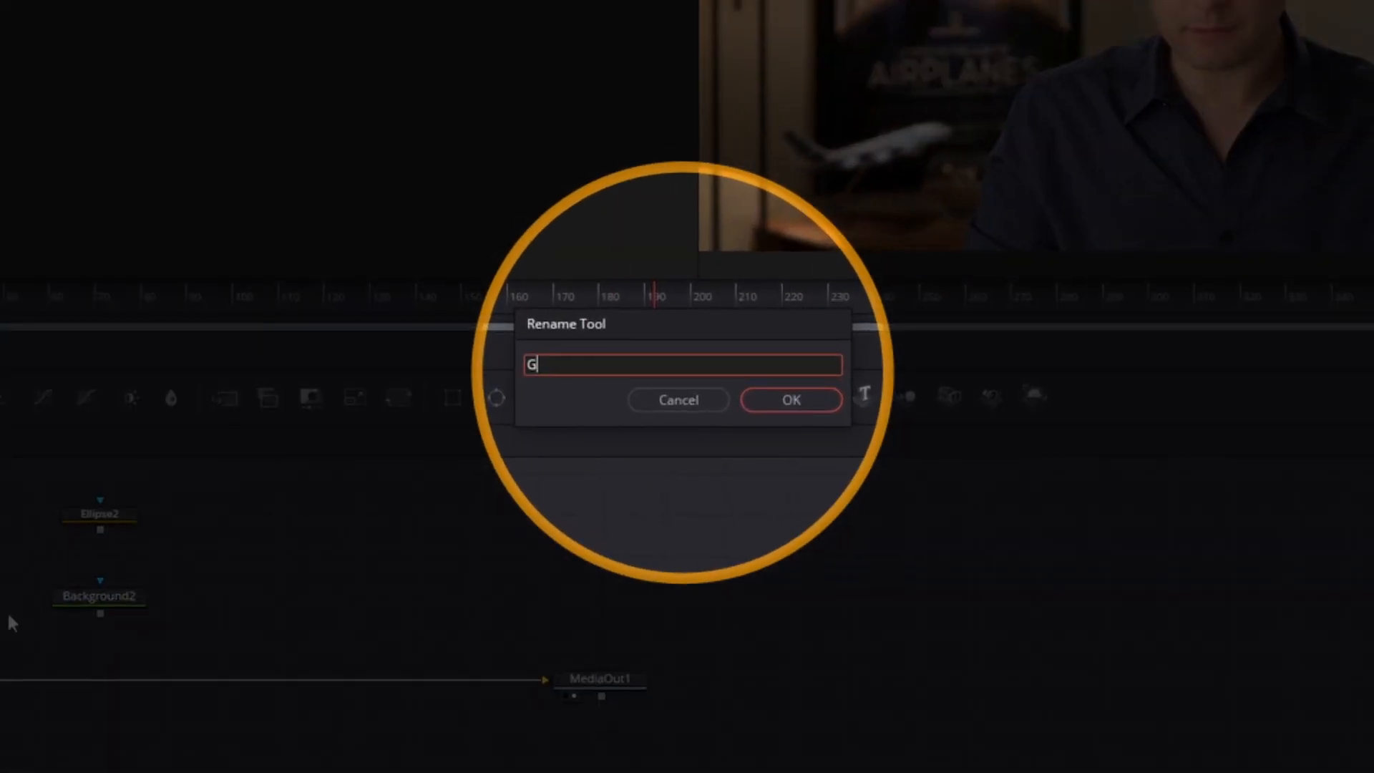
text(rey Background)
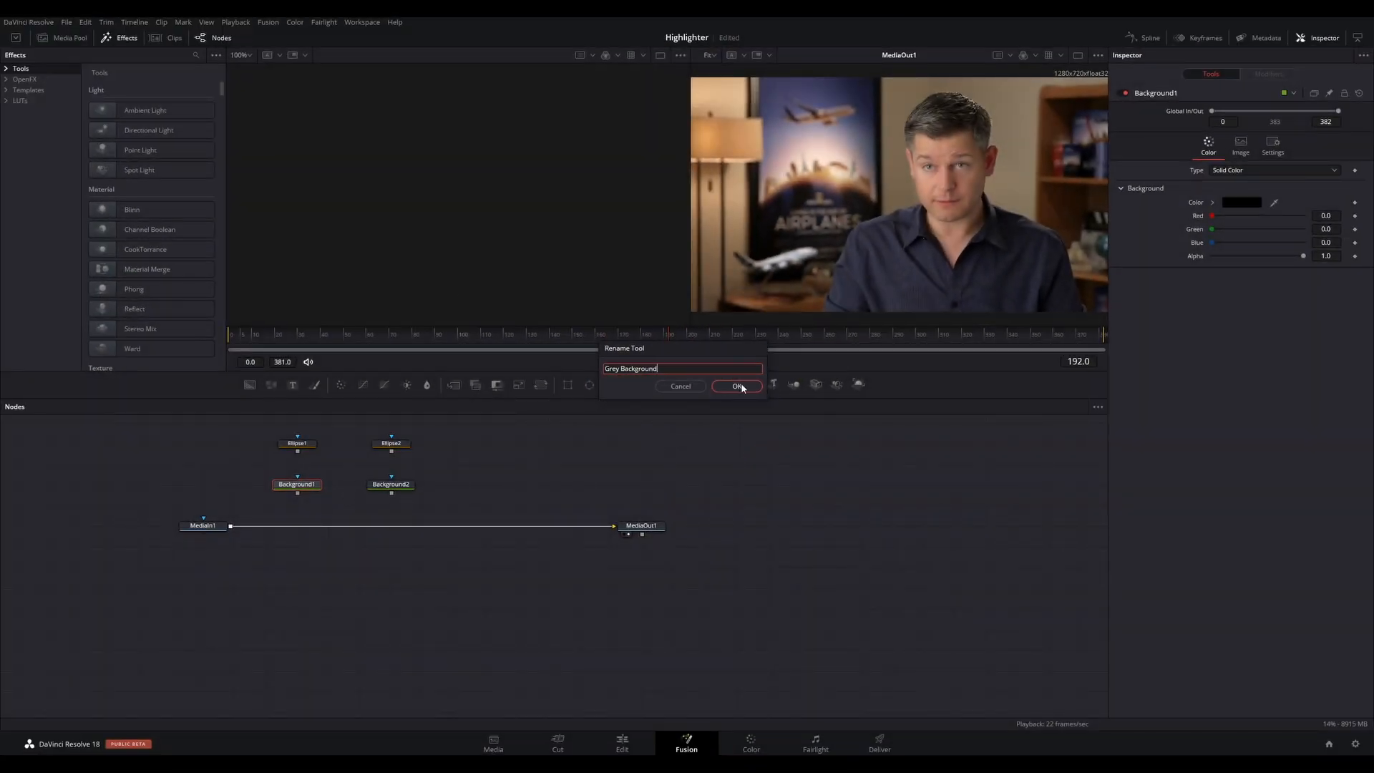
click(739, 387)
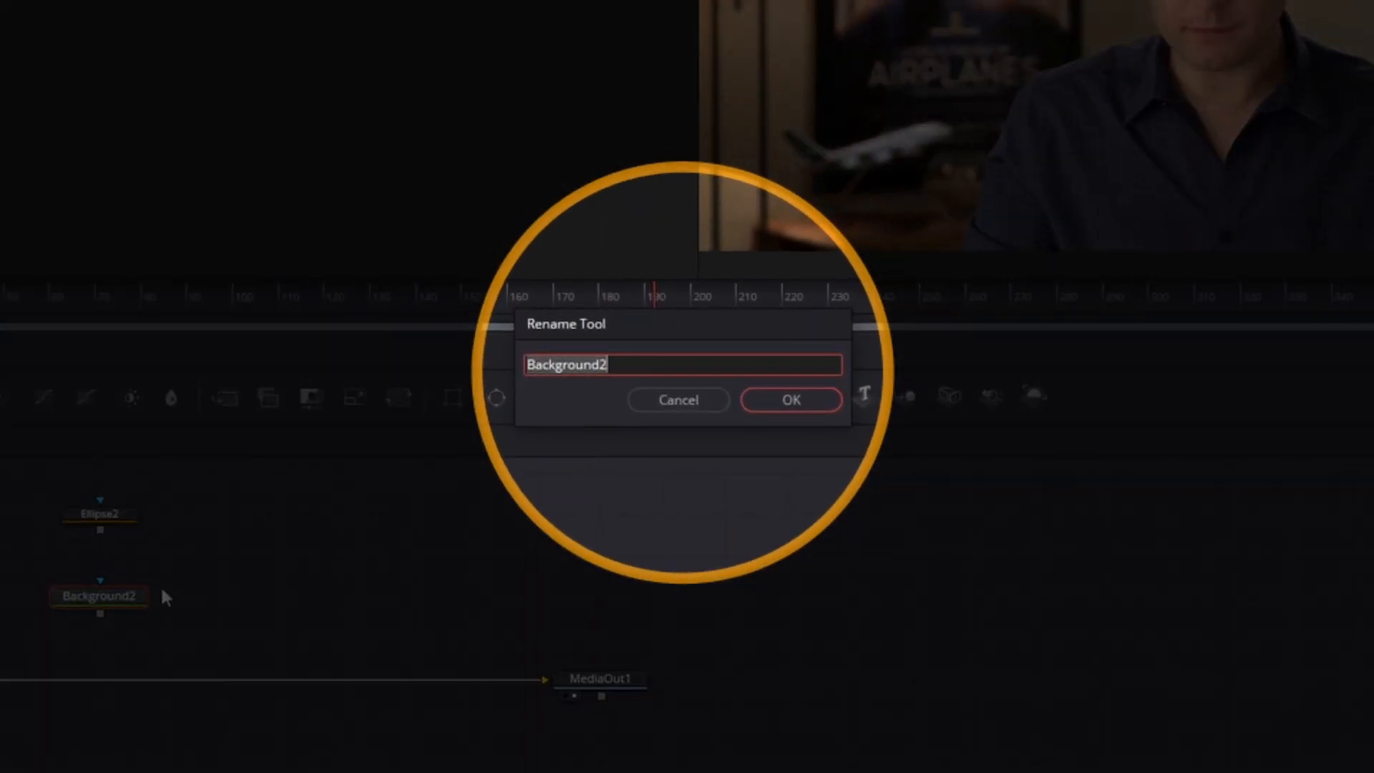
text(Circle Colo)
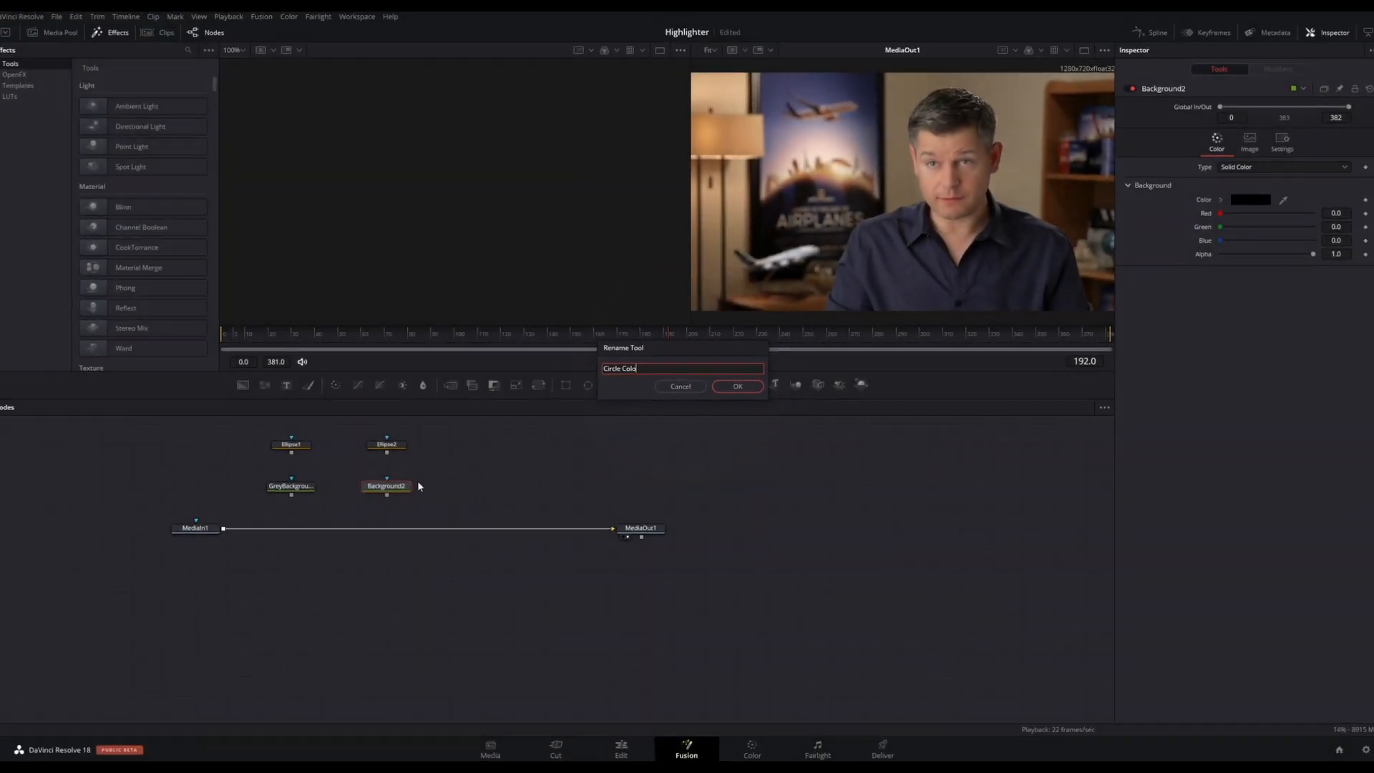
click(737, 385)
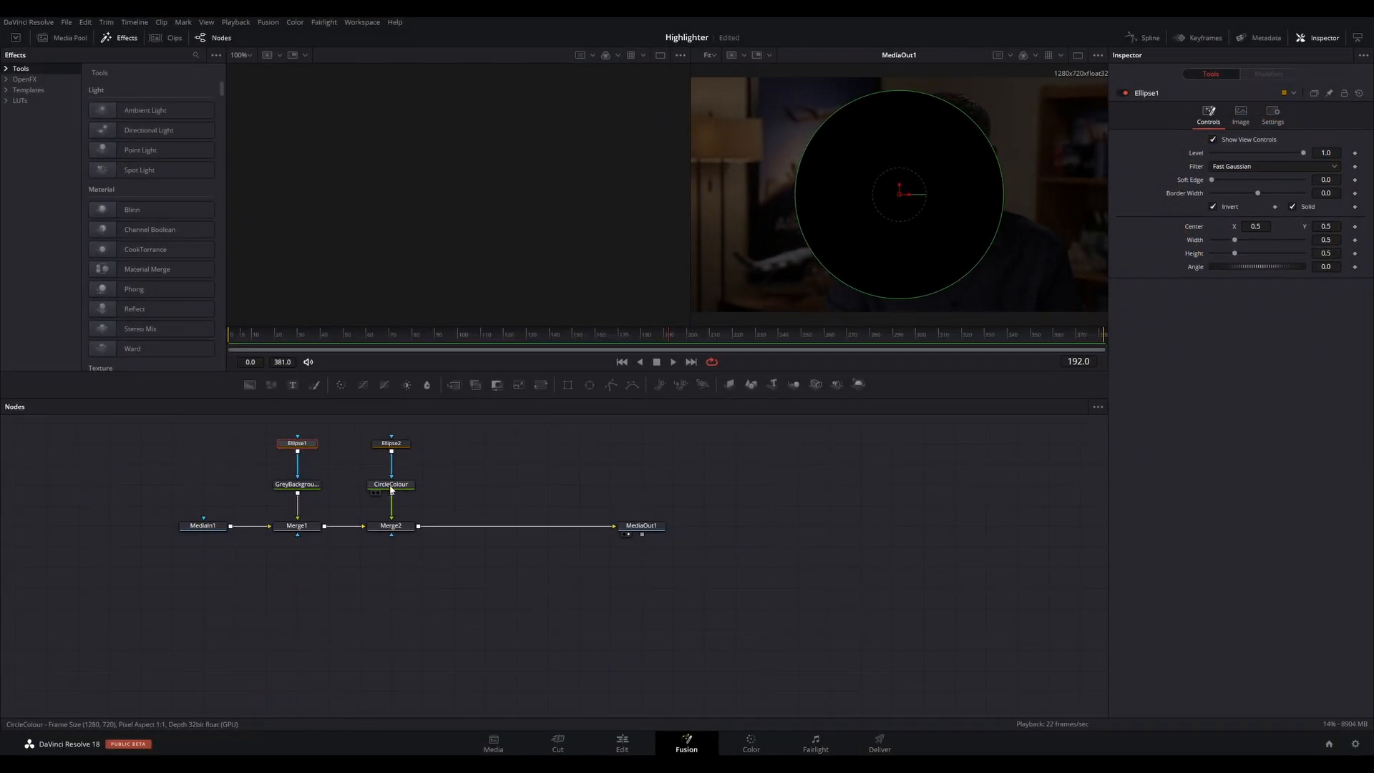
- Set the CircleColour background's colour to an orange hue
click(1242, 202)
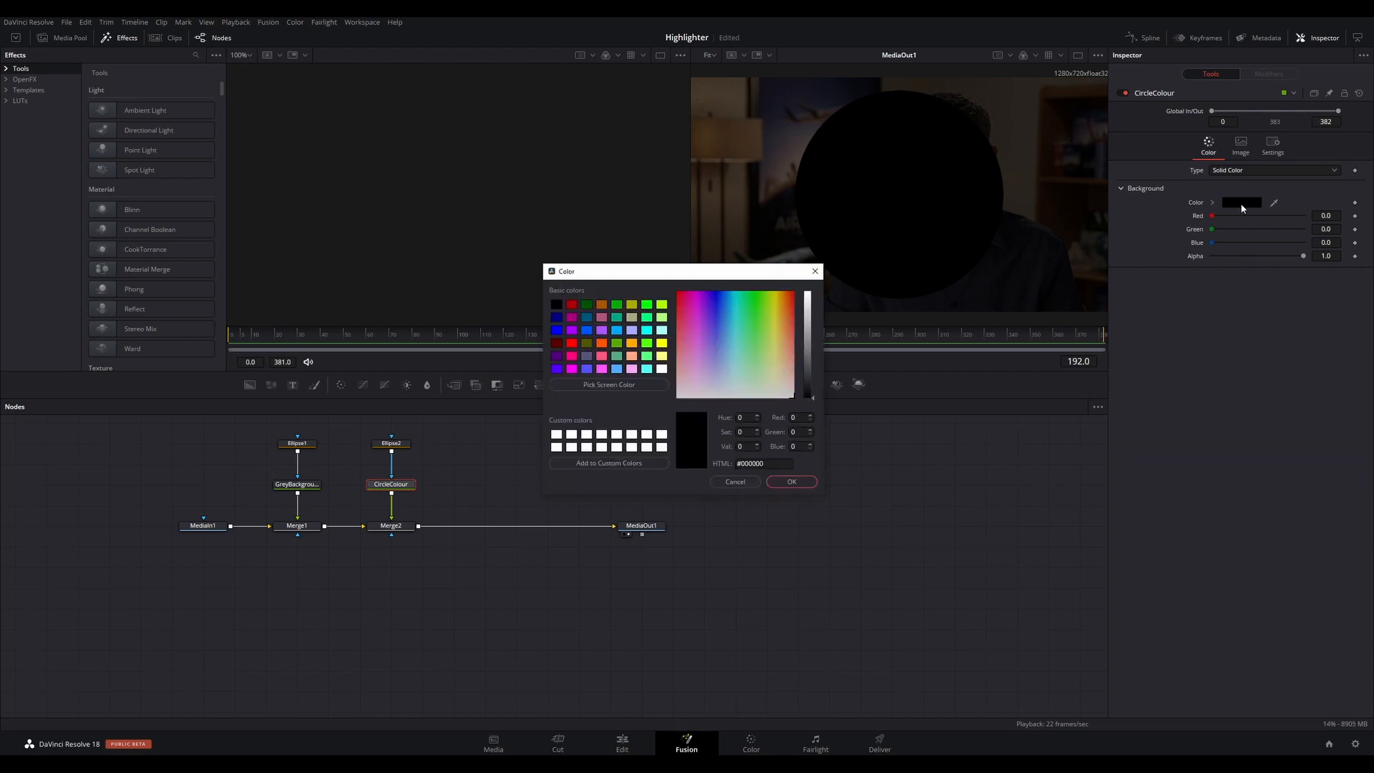
click(775, 295)
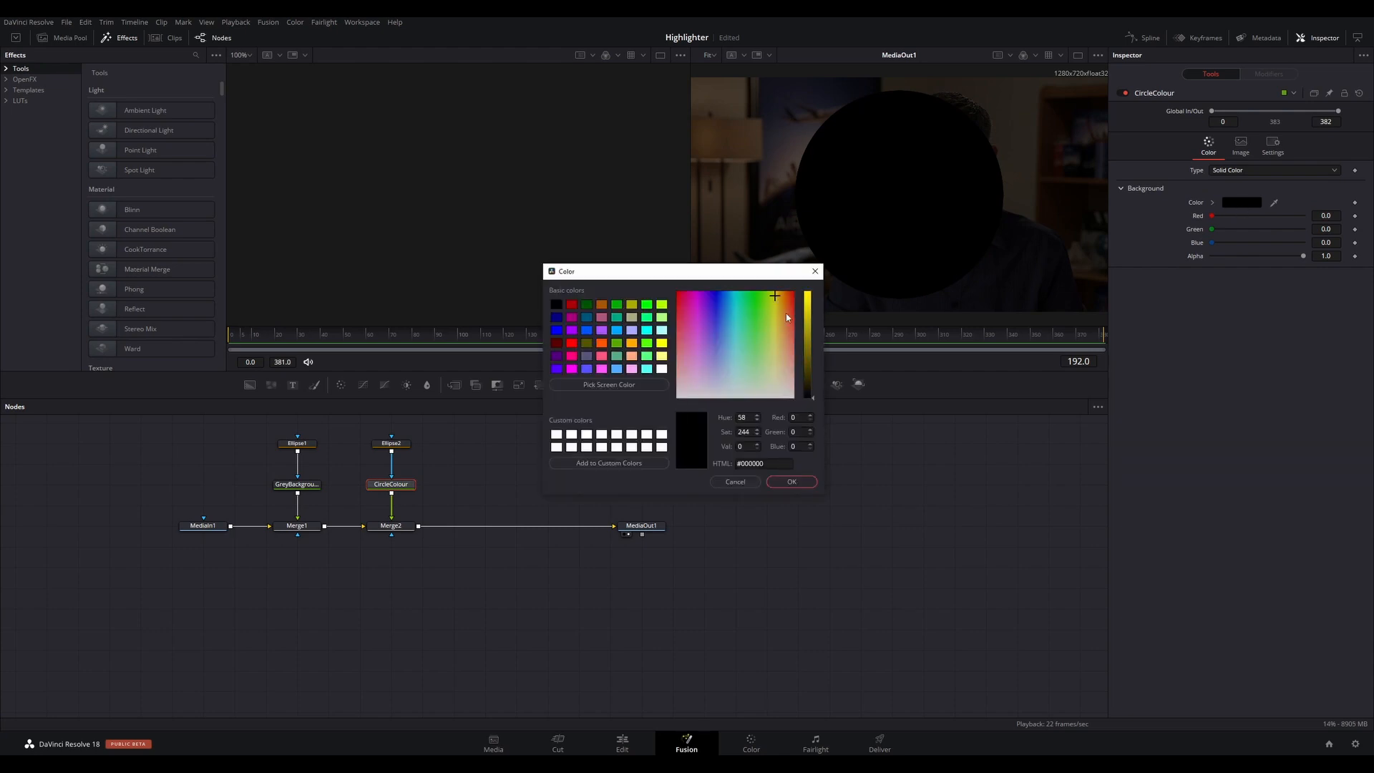
drag(776, 296, 784, 305)
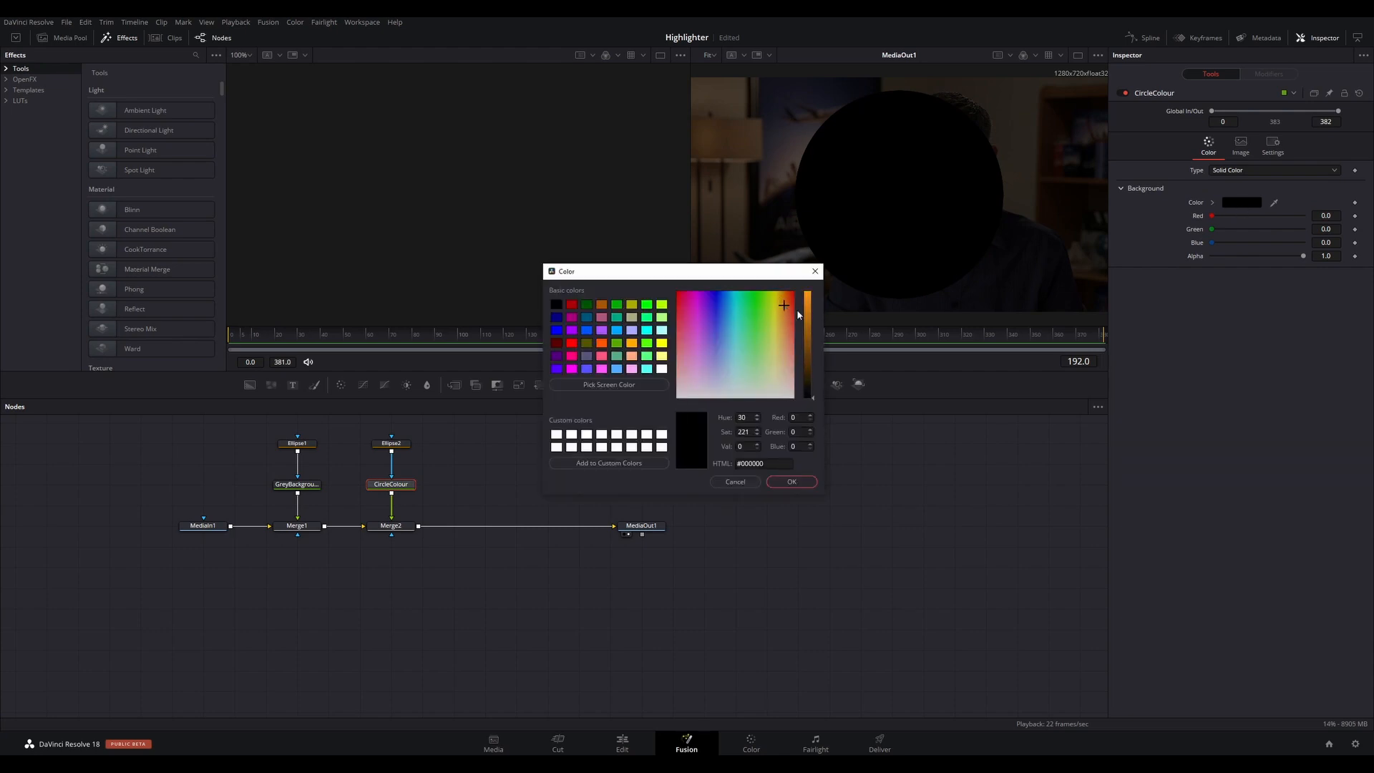
click(790, 481)
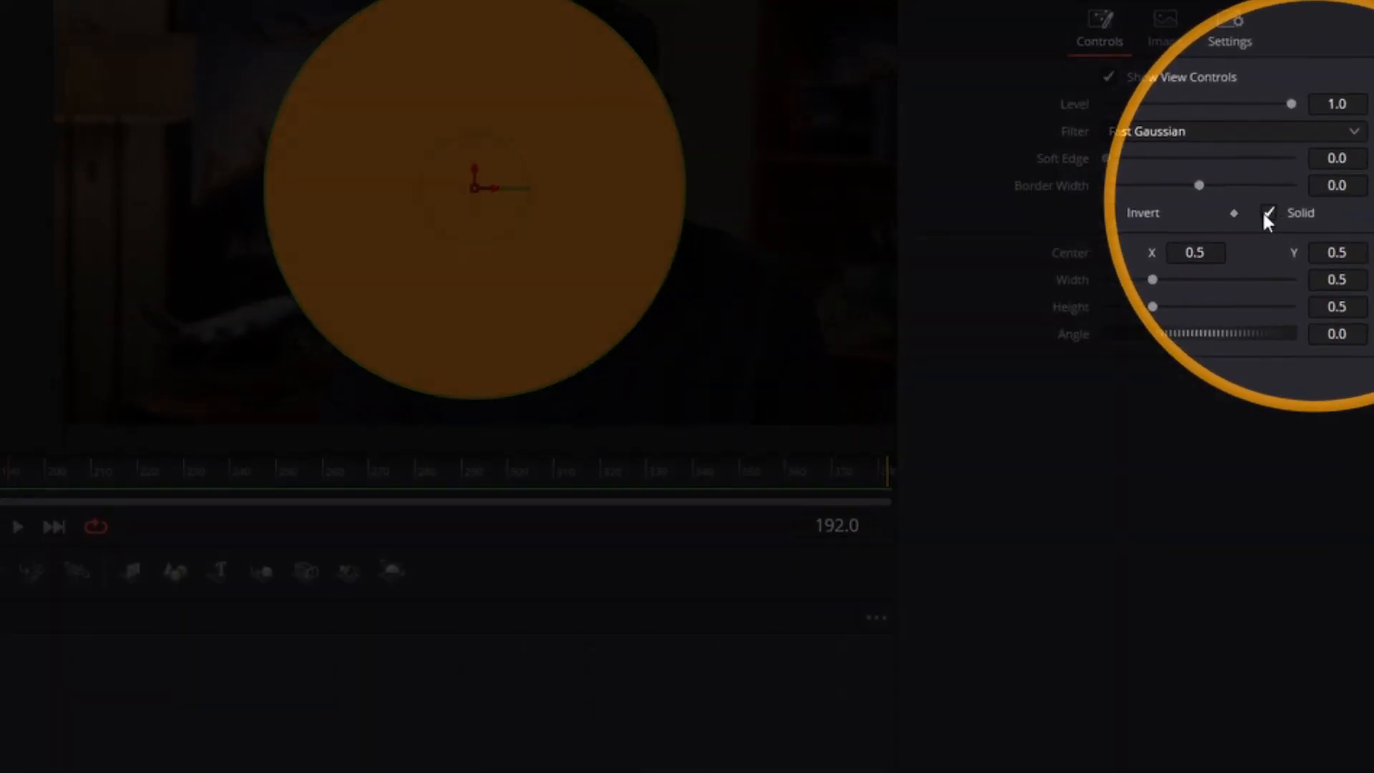
- Untick Solid on Ellipse2 so the orange circle becomes an outline ring
click(1267, 211)
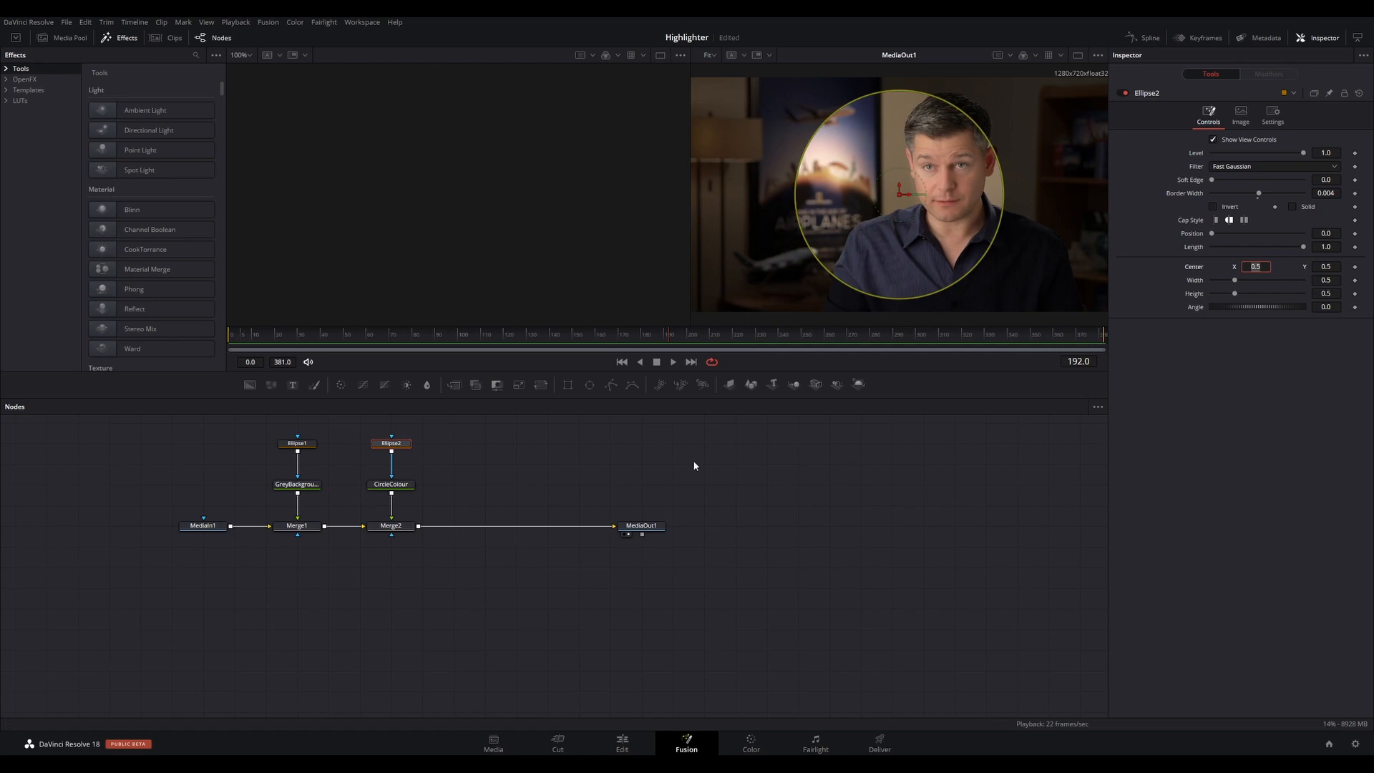
click(297, 442)
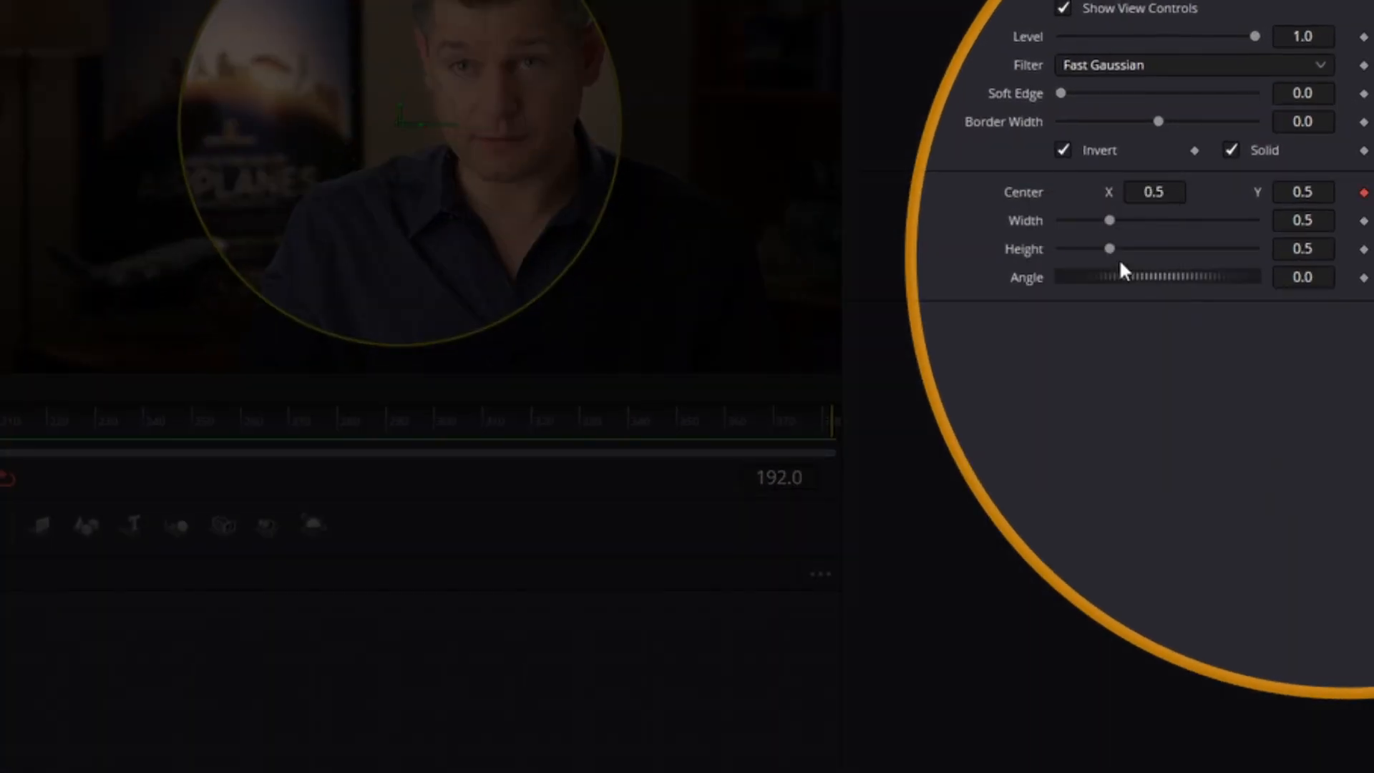
mouse_move(1125, 278)
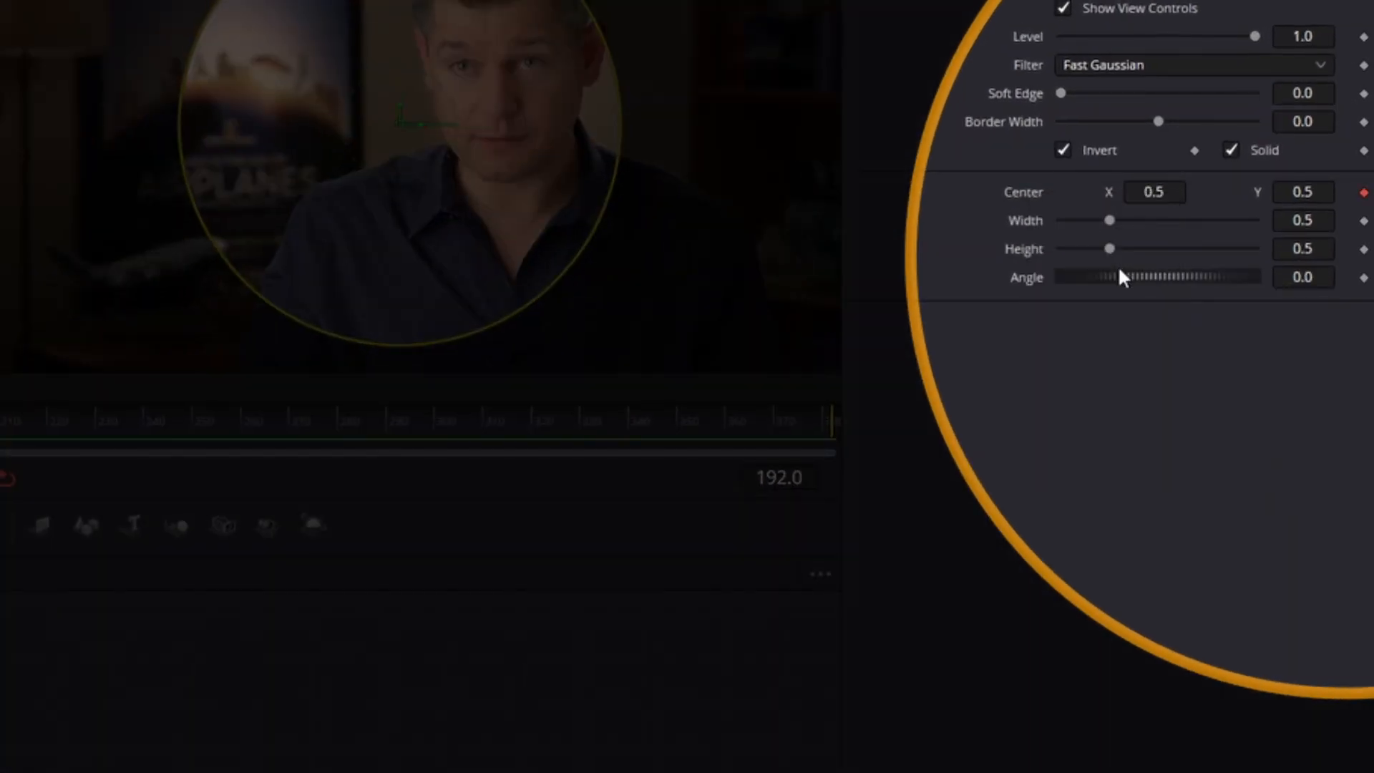
- Connect Ellipse2's Center to Ellipse1's Center and start linking its Width likewise
right_click(1123, 277)
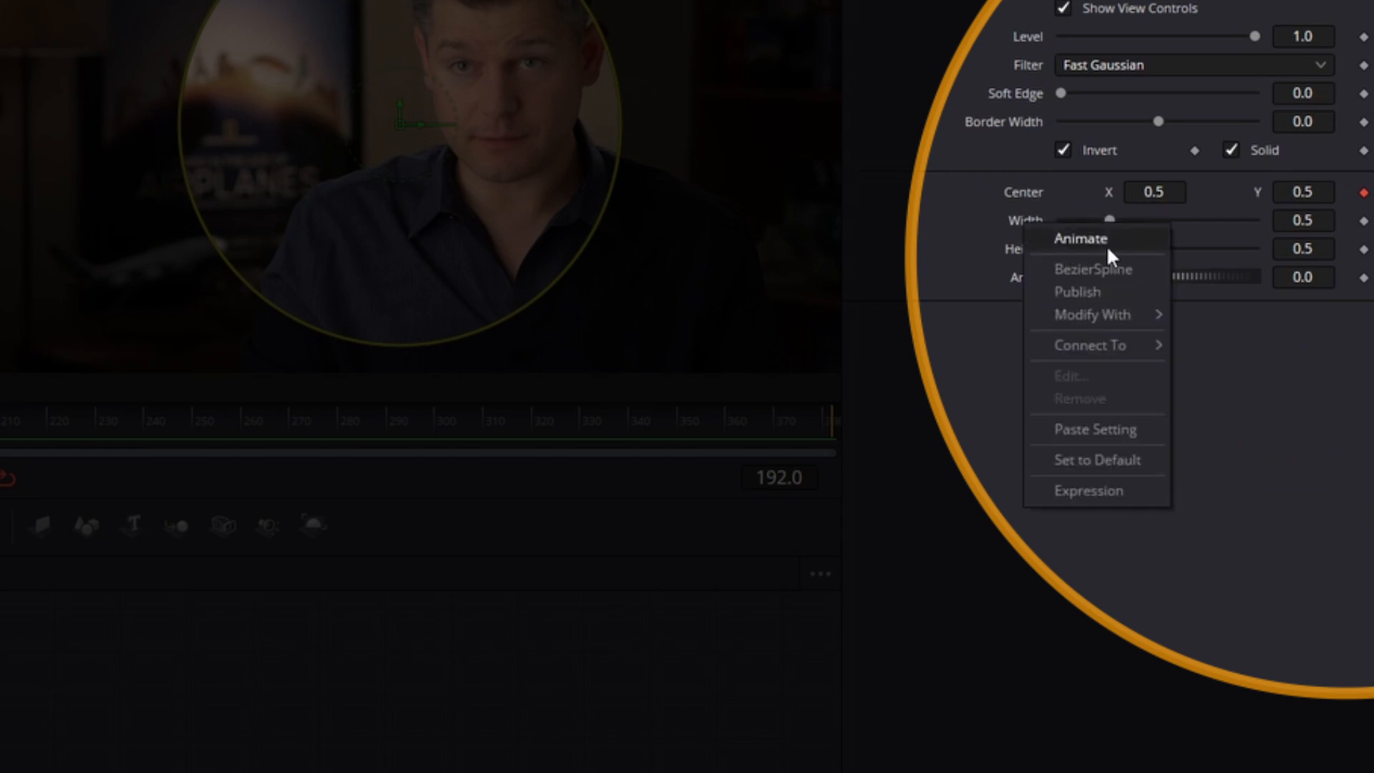
mouse_move(1122, 302)
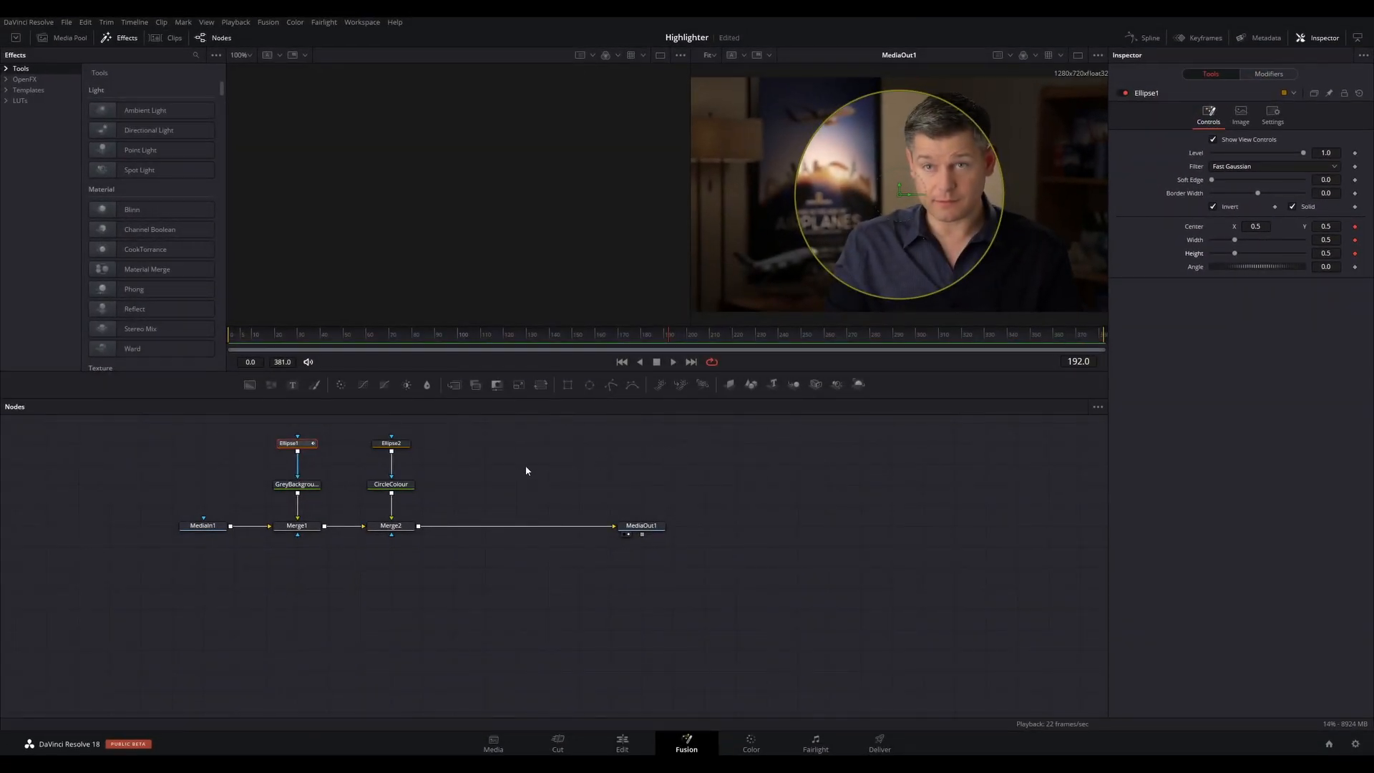
click(391, 444)
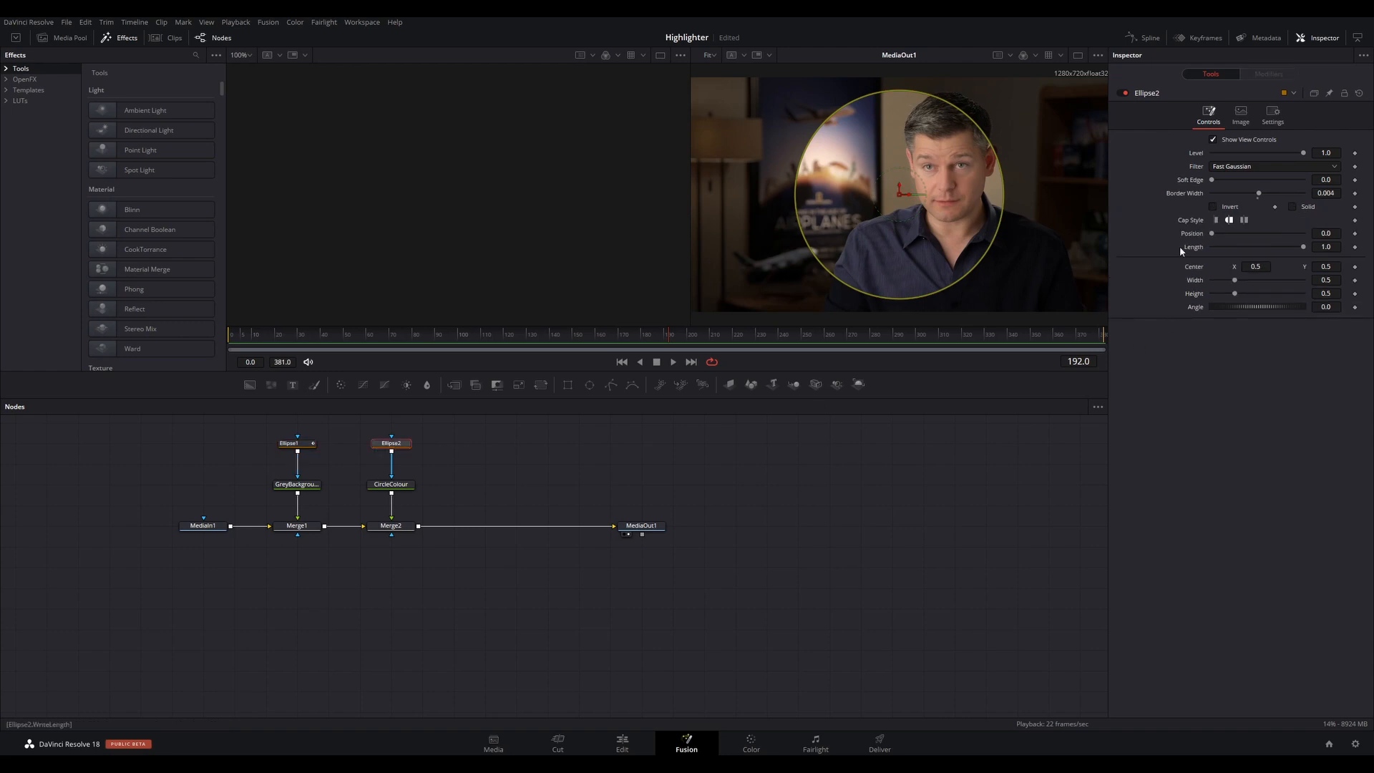
right_click(1256, 266)
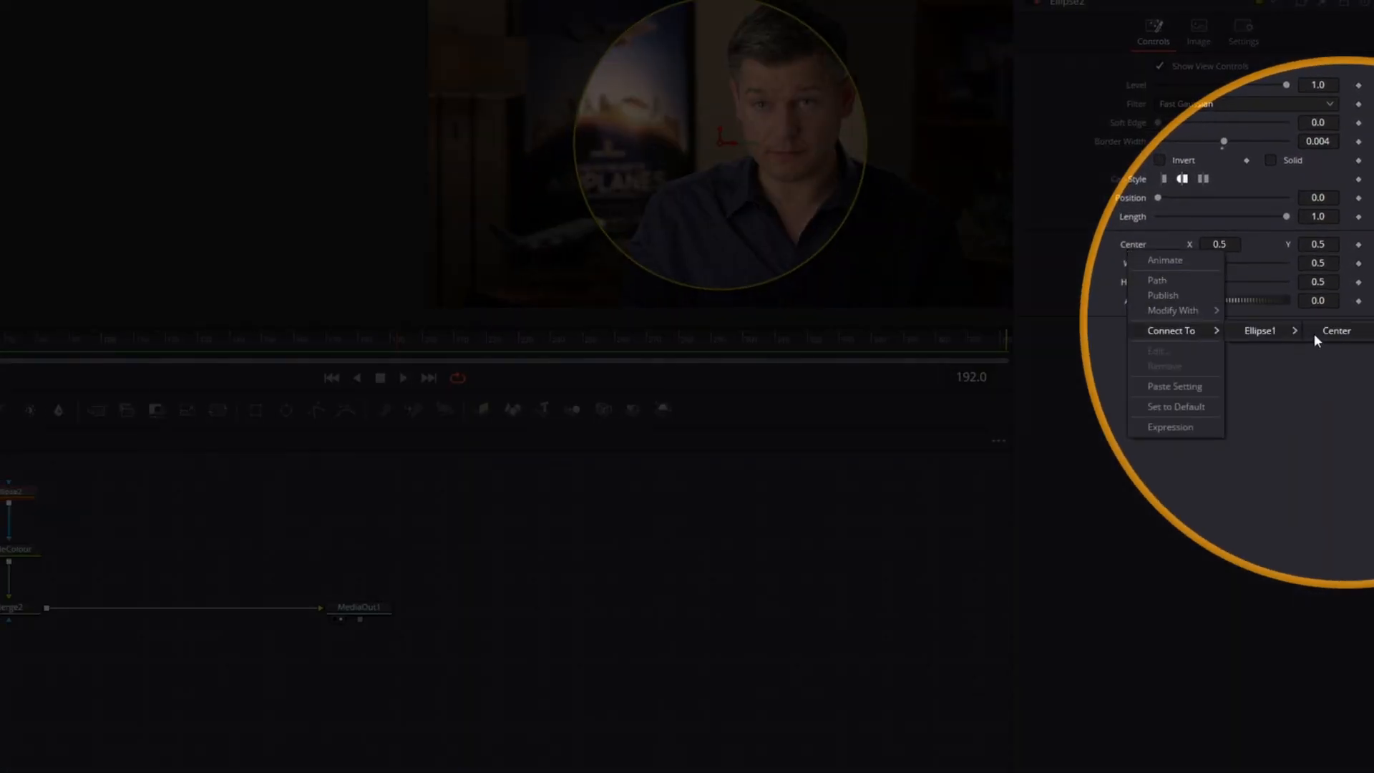
click(1336, 331)
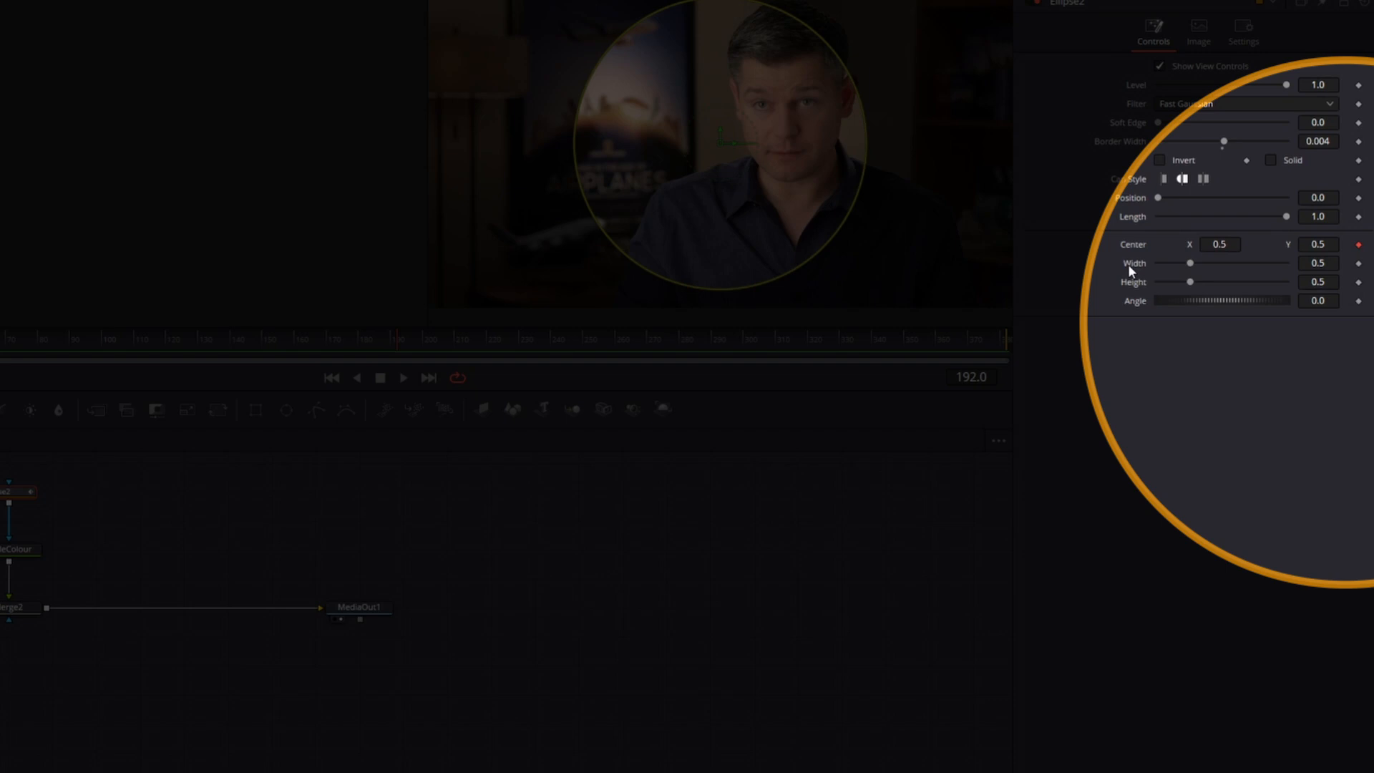
right_click(1189, 263)
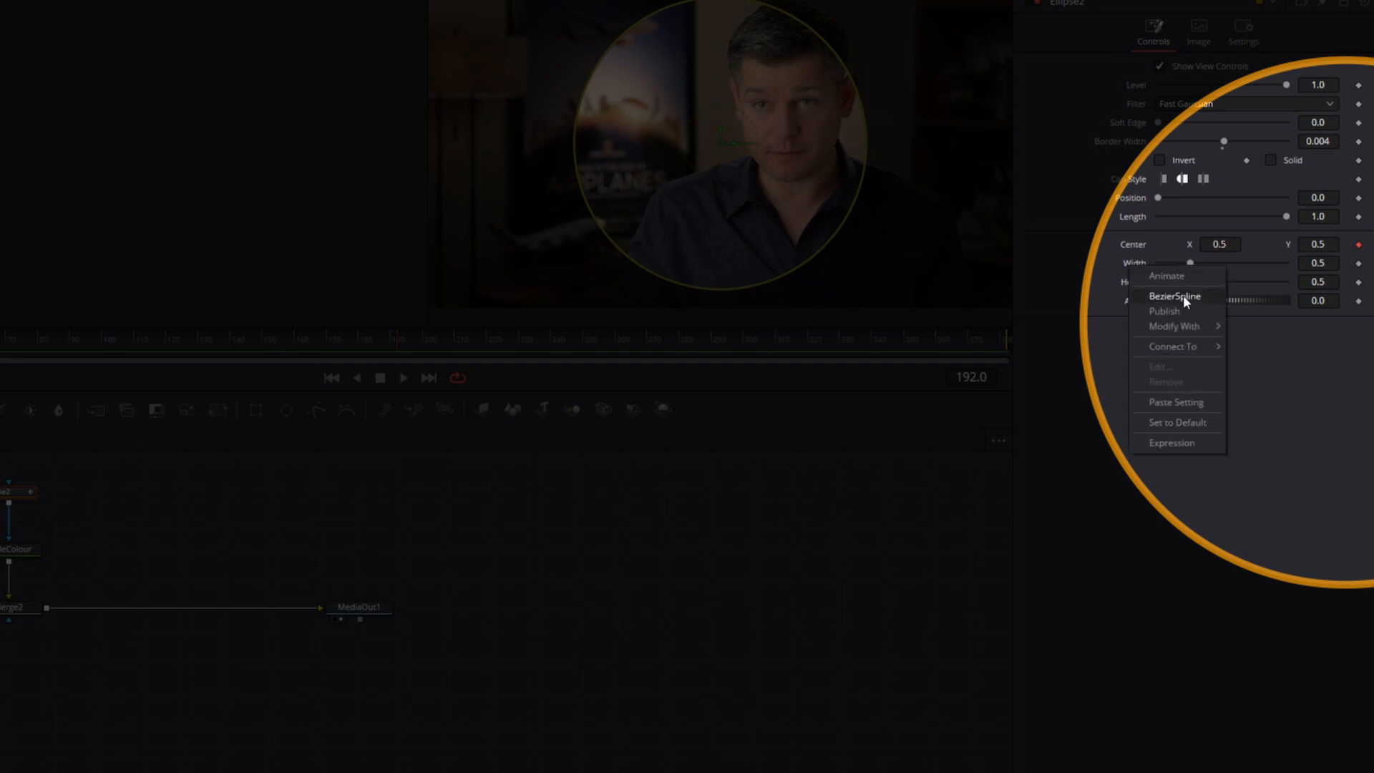
mouse_move(1200, 347)
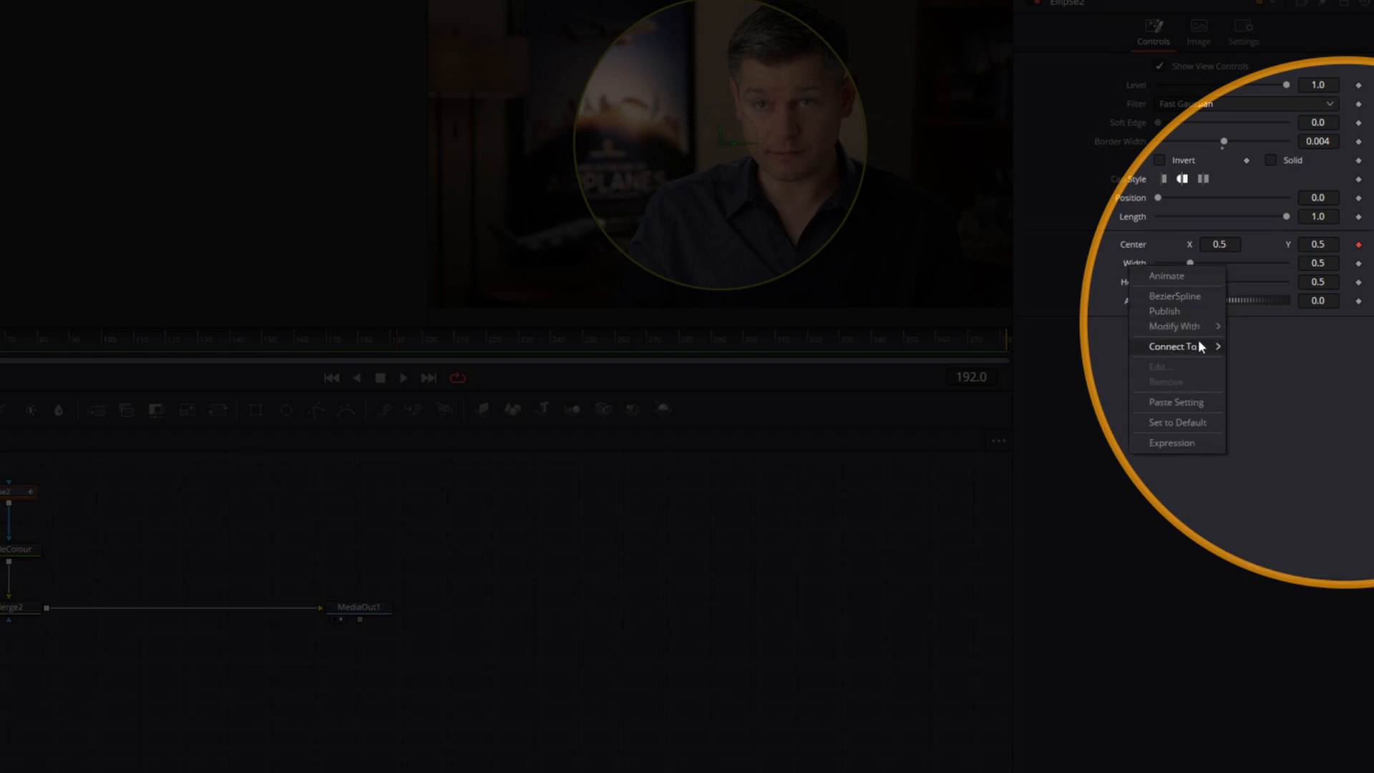
mouse_move(1259, 346)
text(0.428)
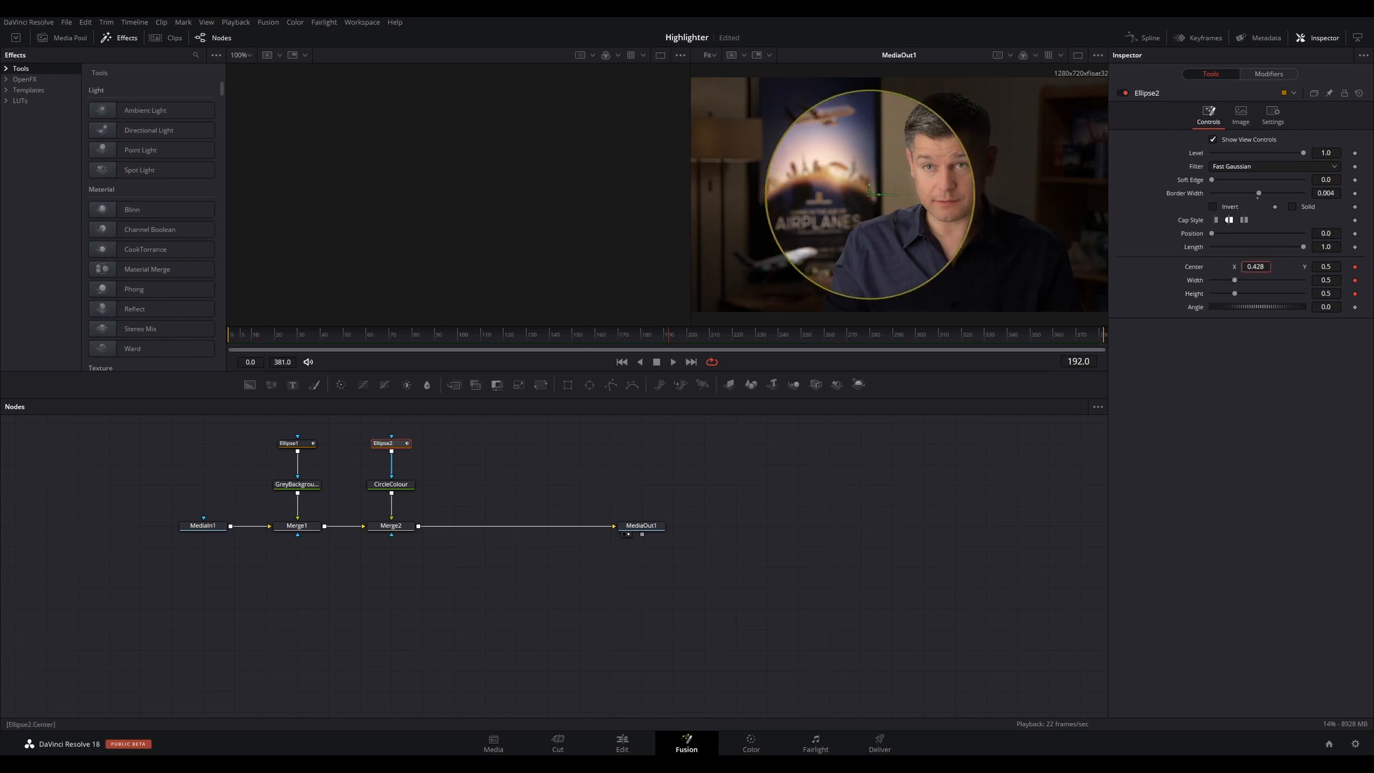
- Select Merge2 as the insertion point for the next tool
click(1256, 266)
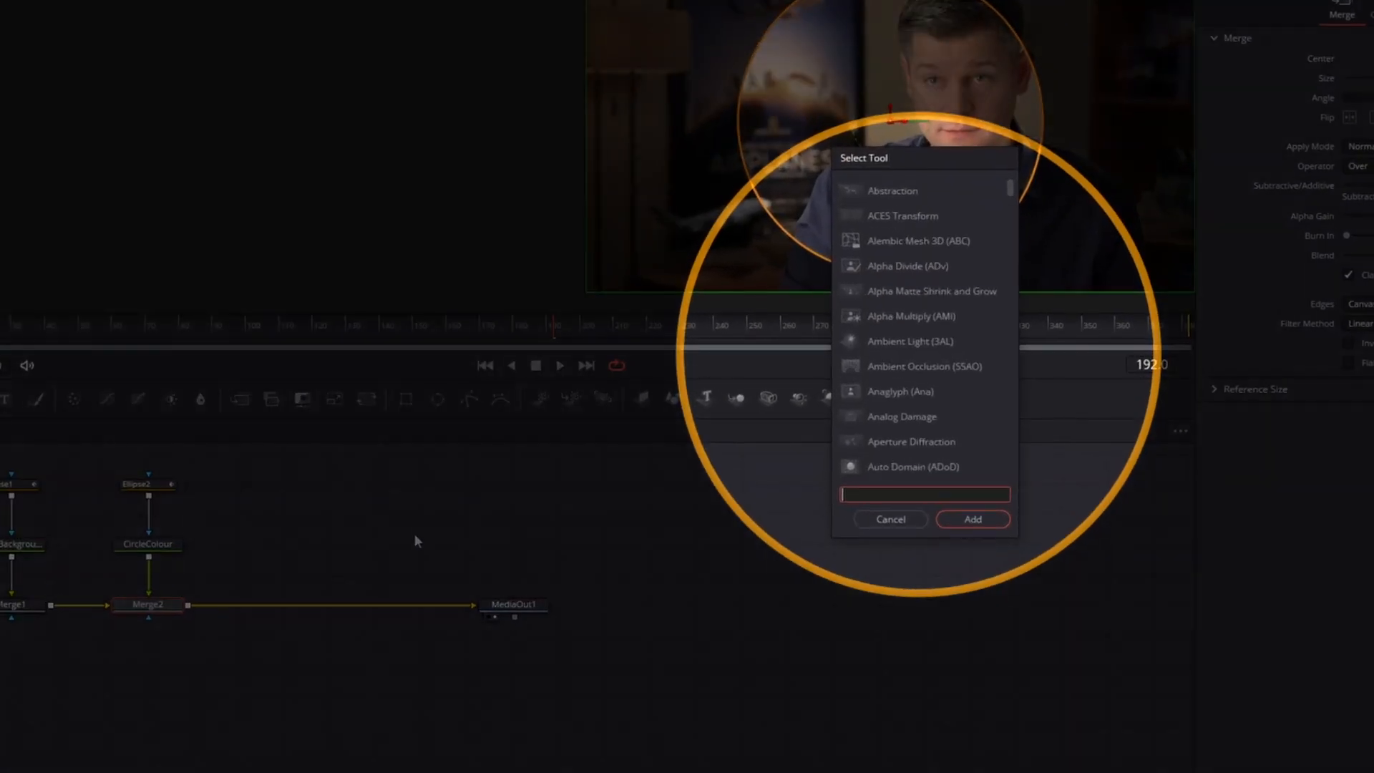
- Search 'trans' and add a Transform node after Merge2
text(trans)
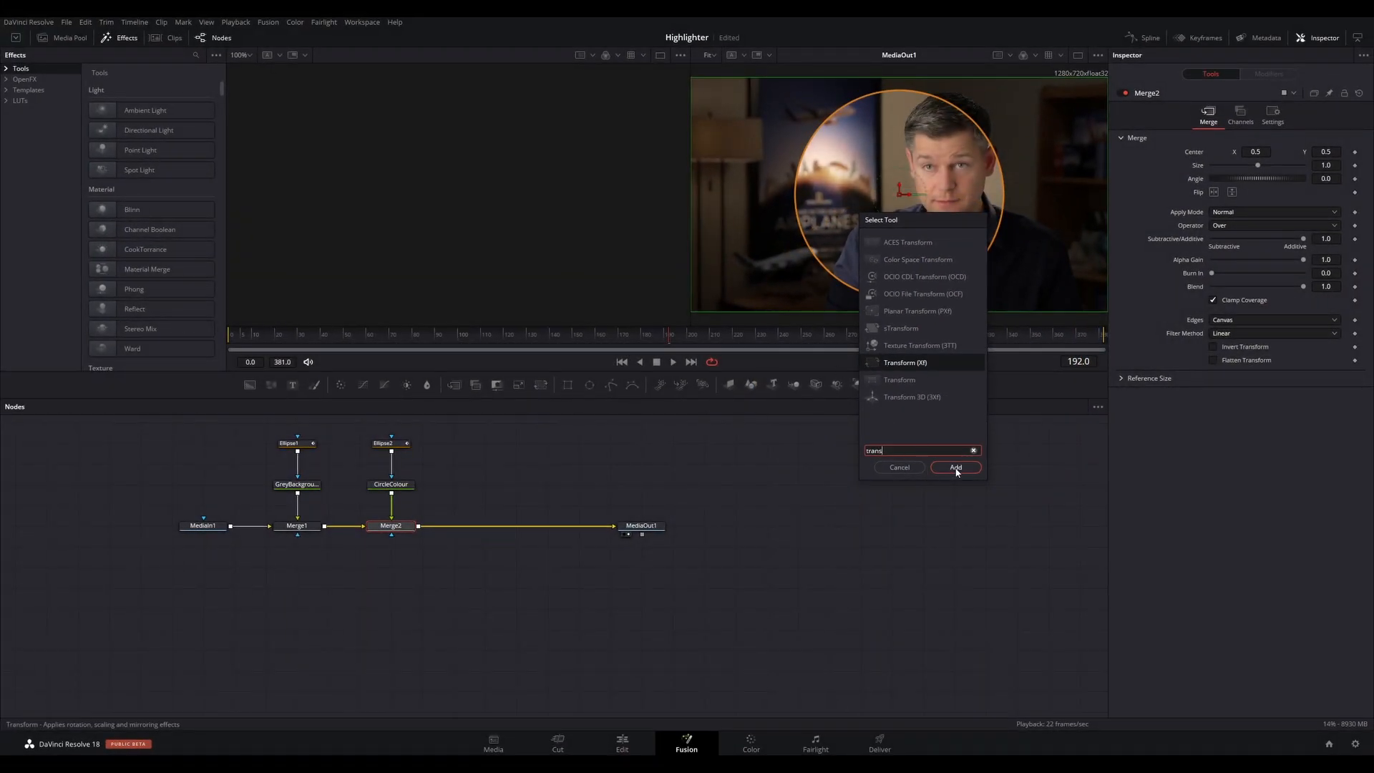
click(955, 467)
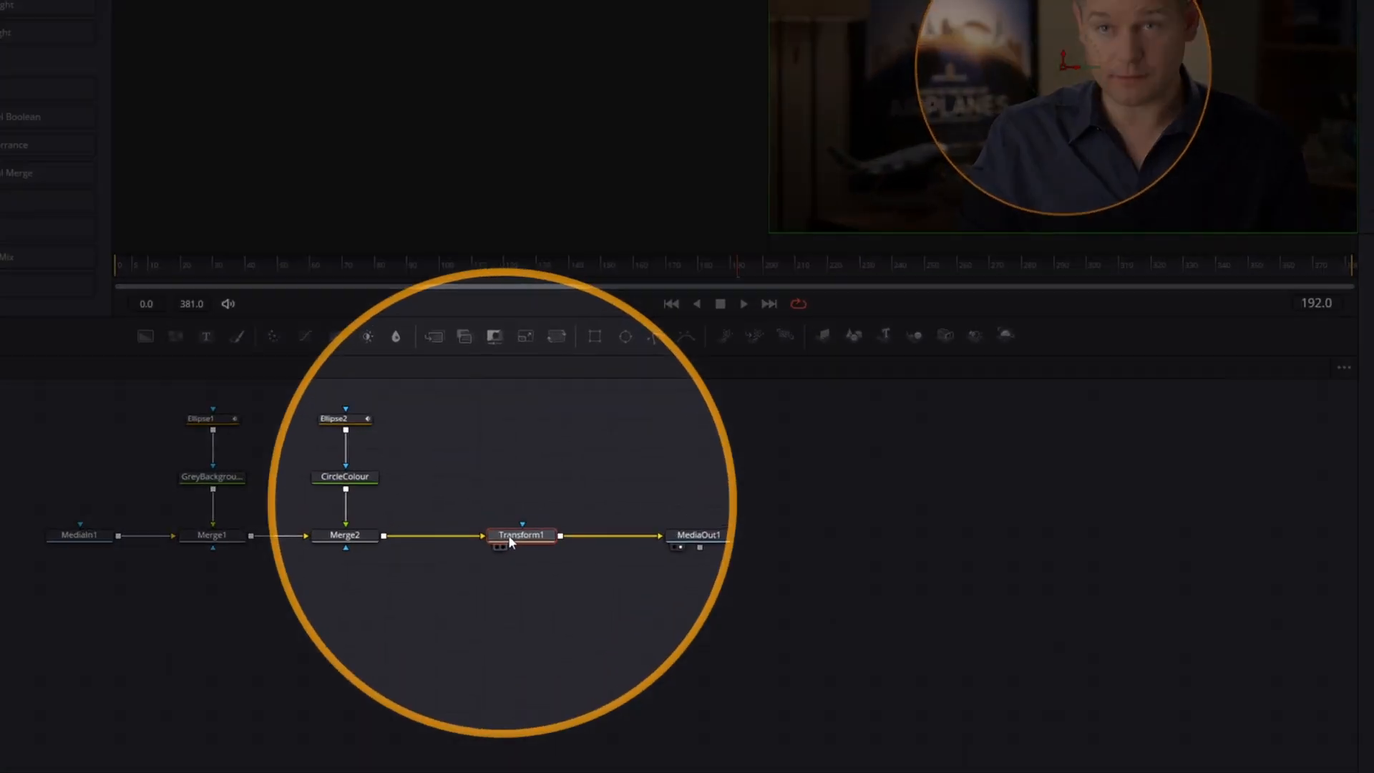
- Show Transform1's settings in the Inspector at their default values
click(697, 534)
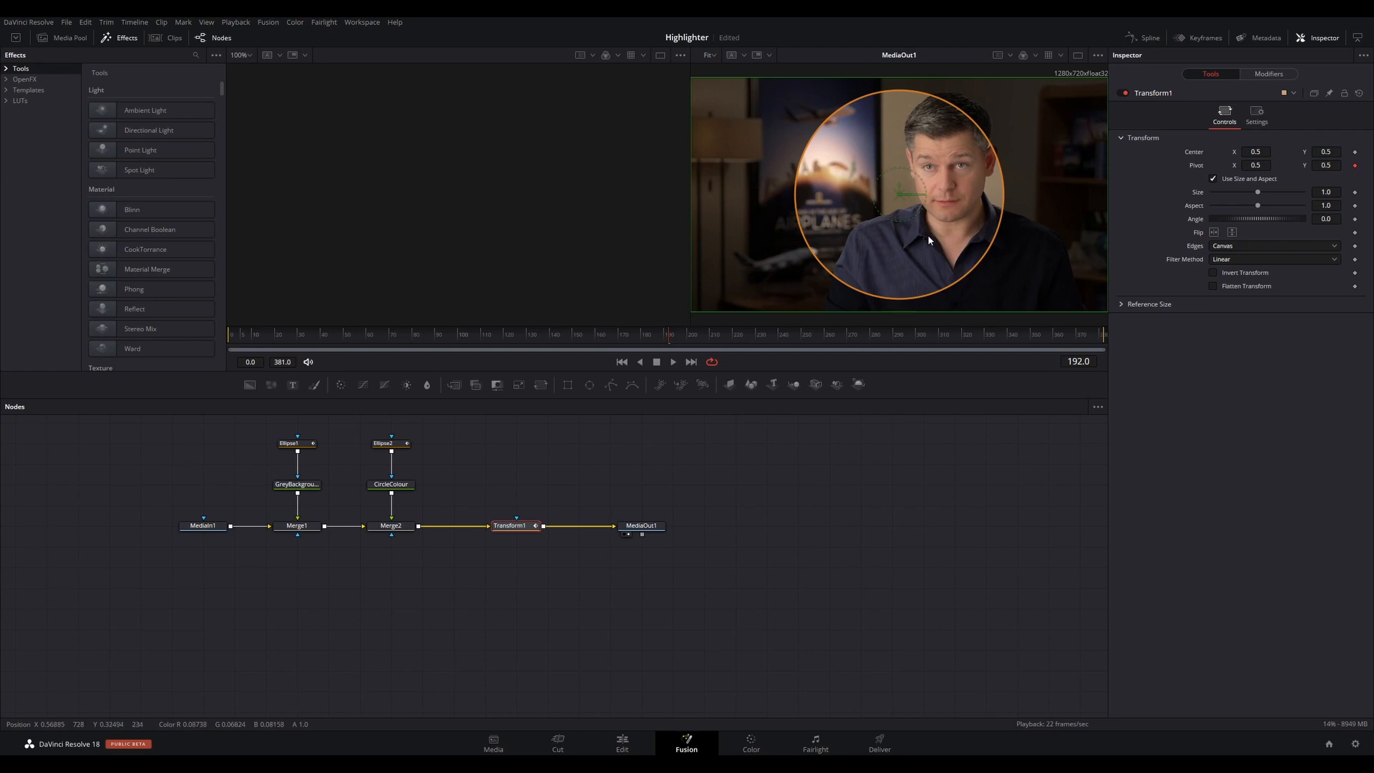
mouse_move(935, 267)
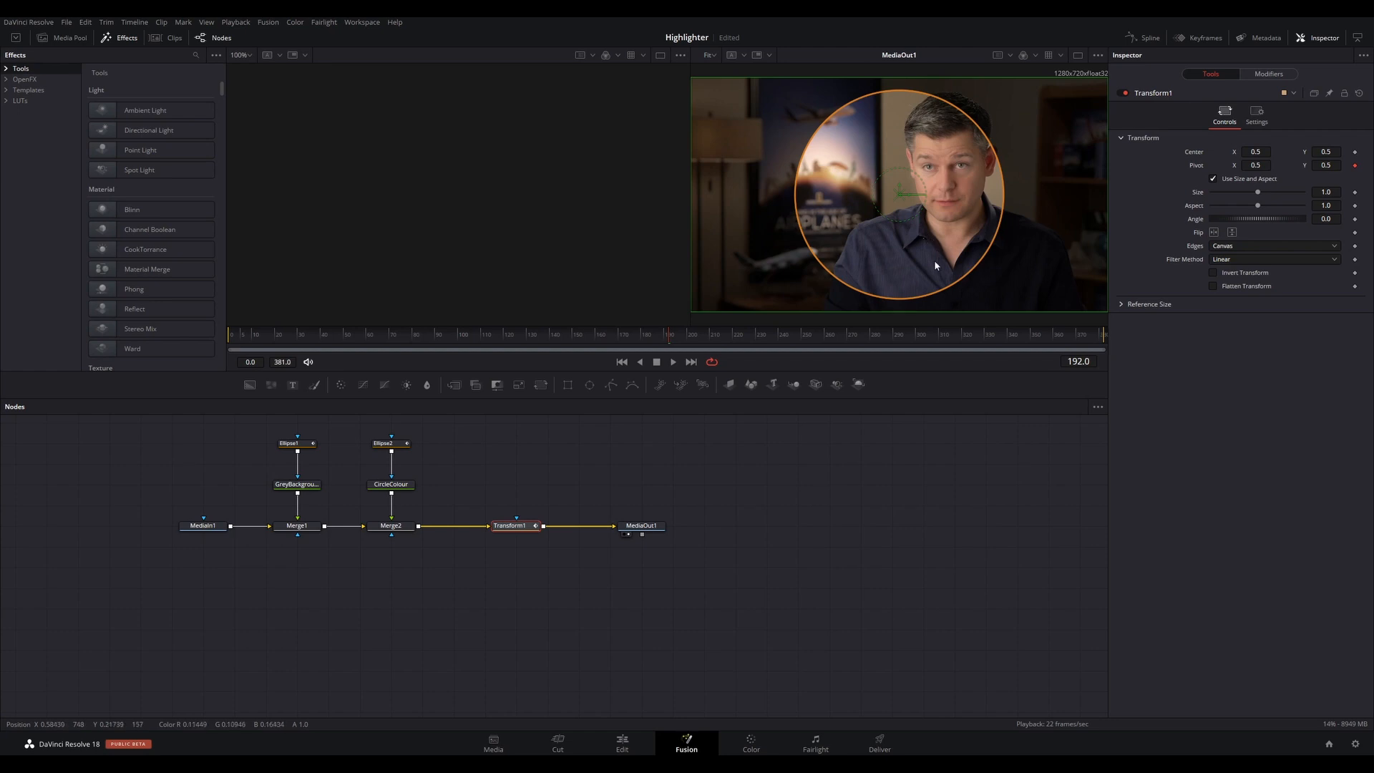
mouse_move(941, 269)
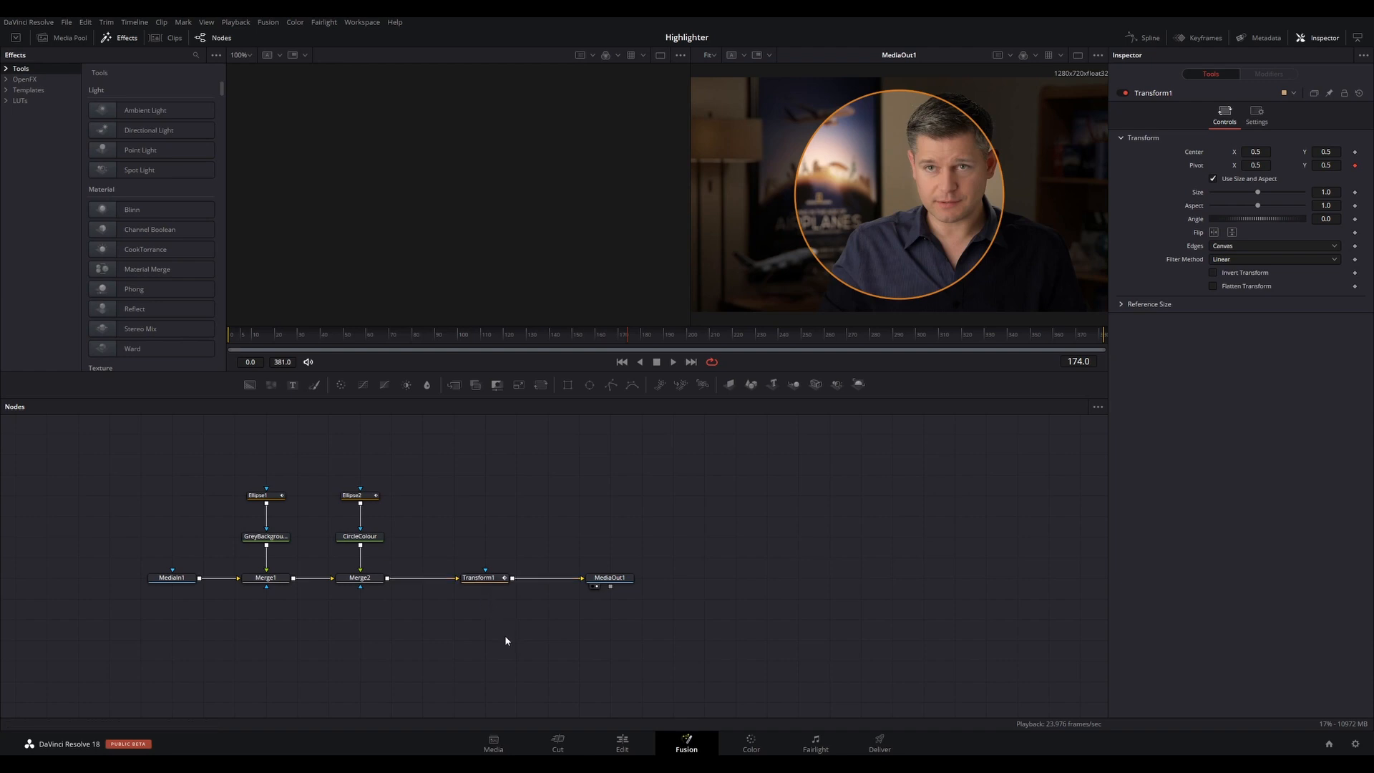
click(480, 577)
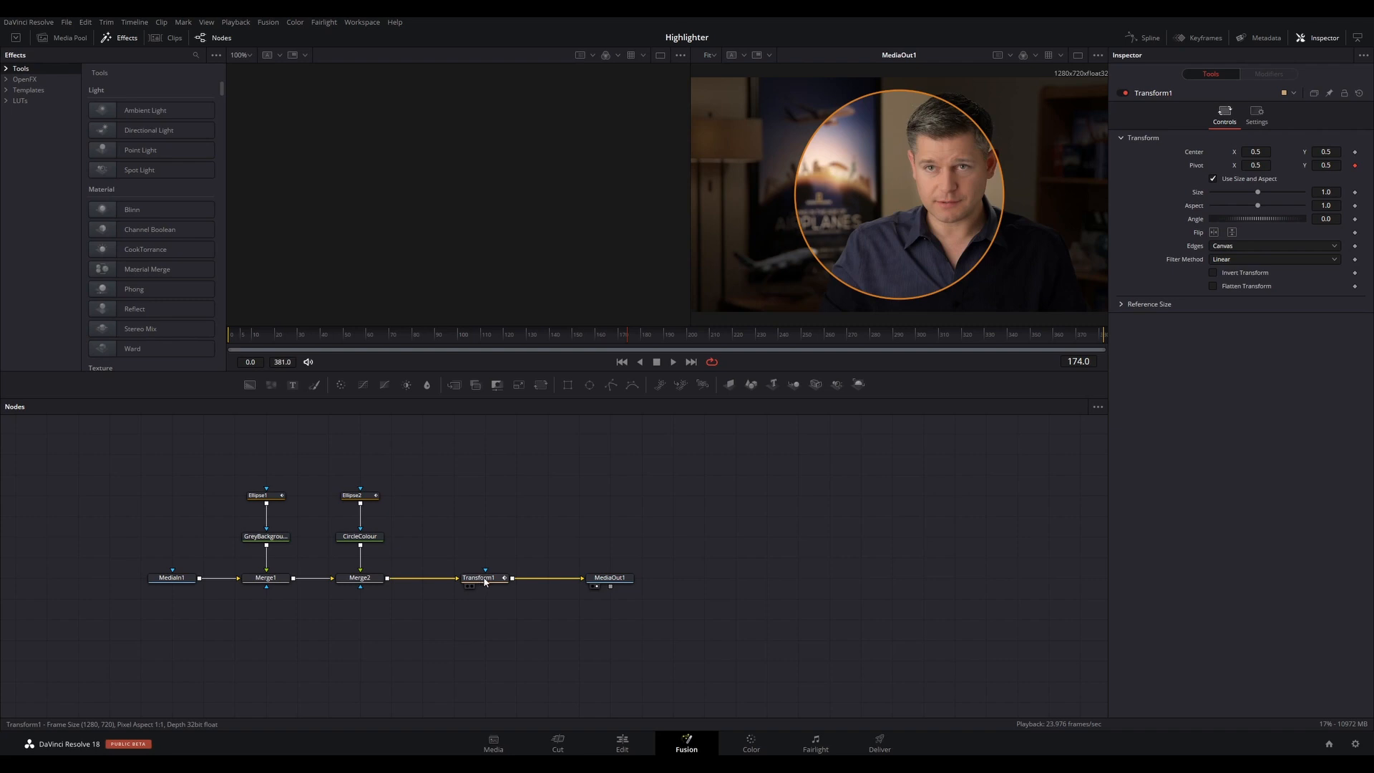
- Set Transform1 Size's Anim Curves to Easing with Quad ease-in and ease-out
click(479, 577)
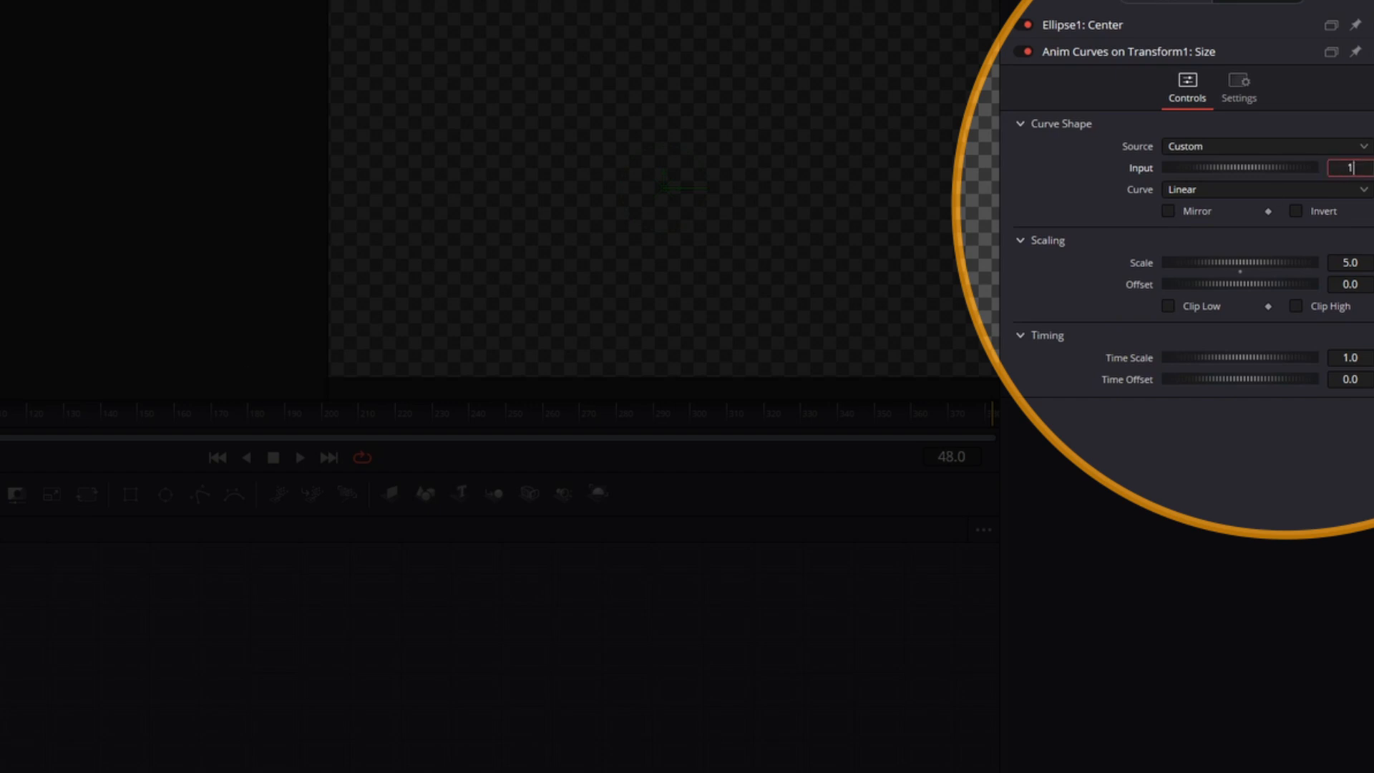
click(1267, 189)
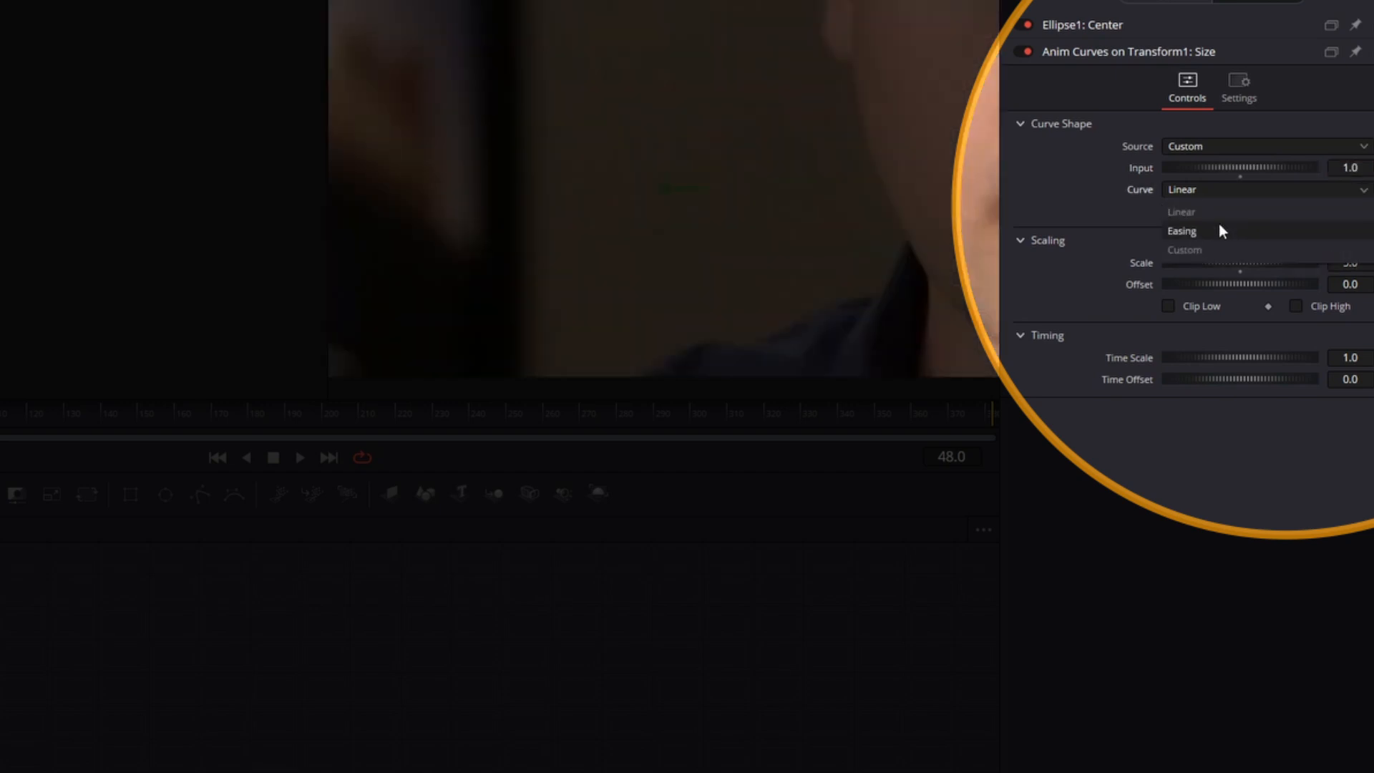
click(1181, 230)
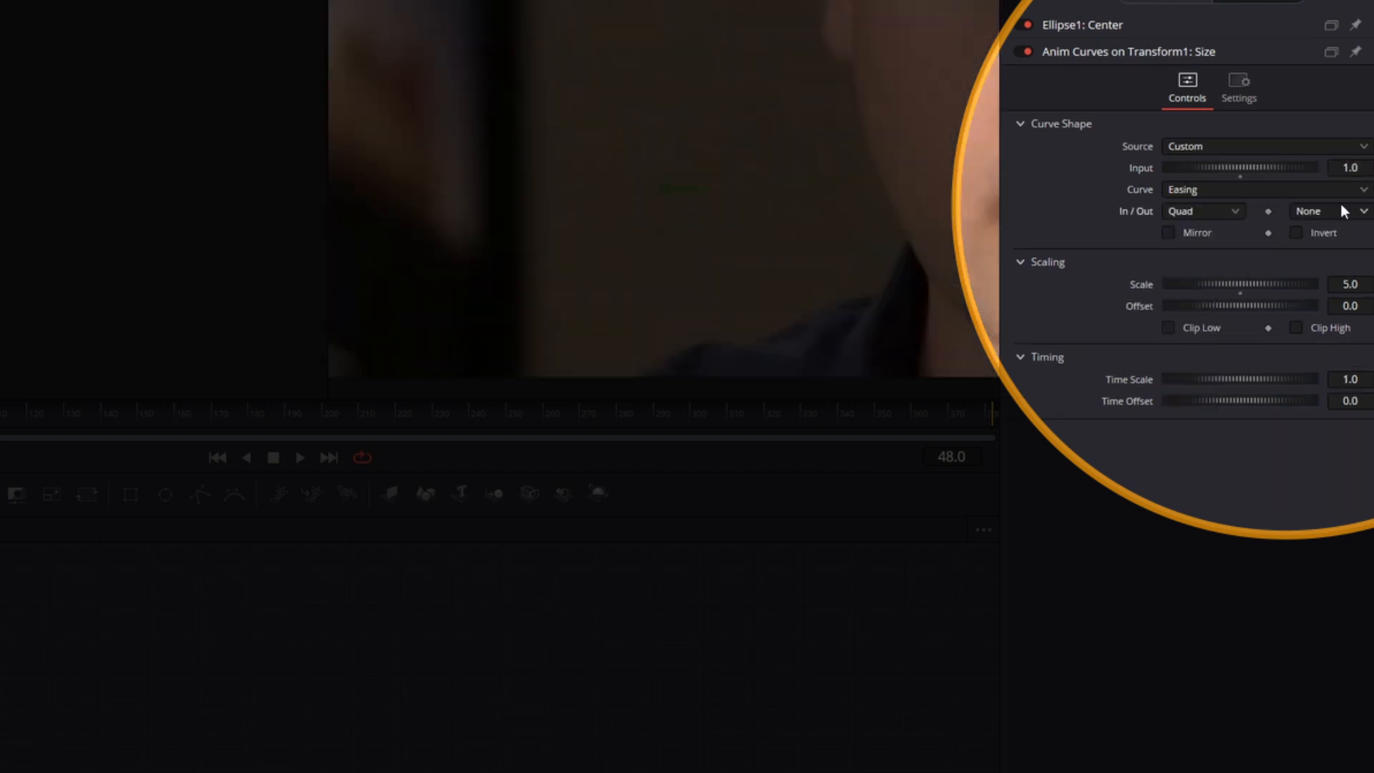
click(1328, 210)
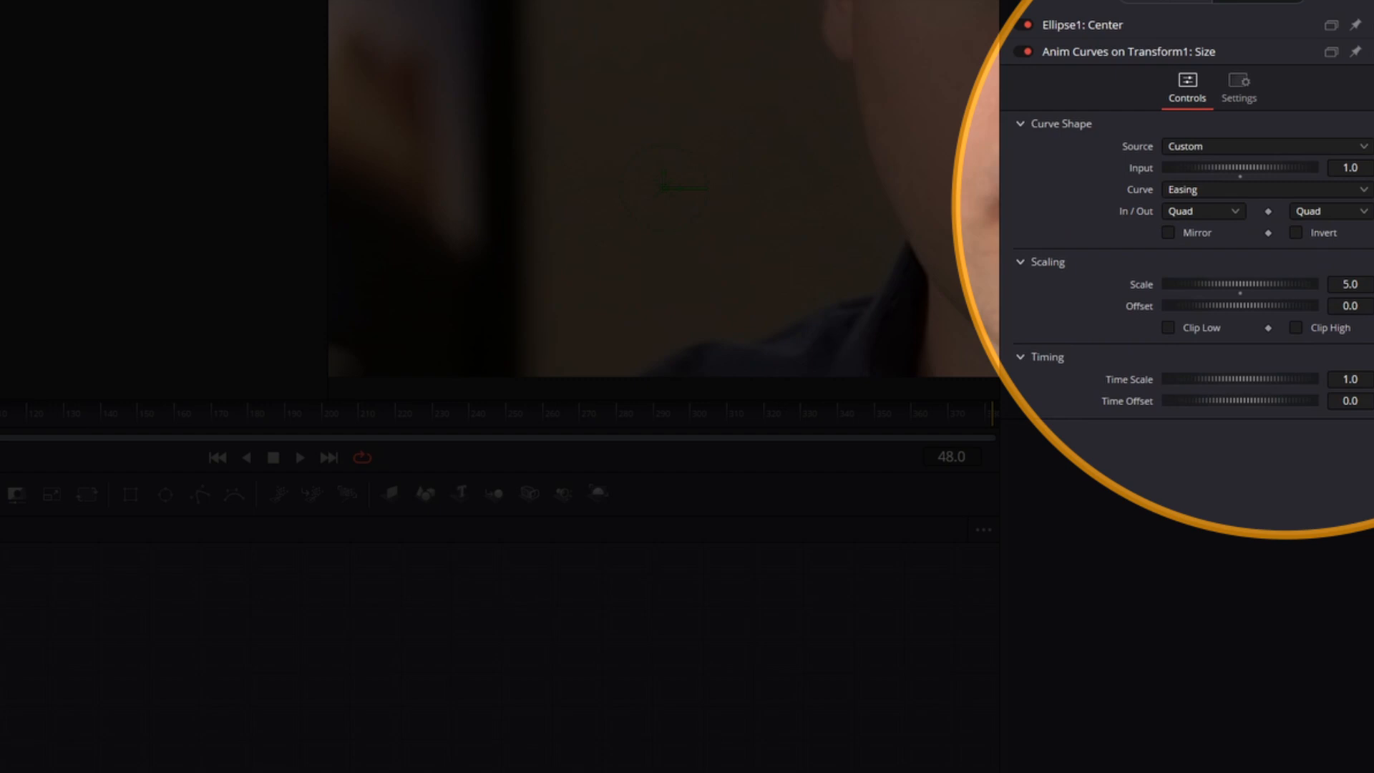
click(1168, 232)
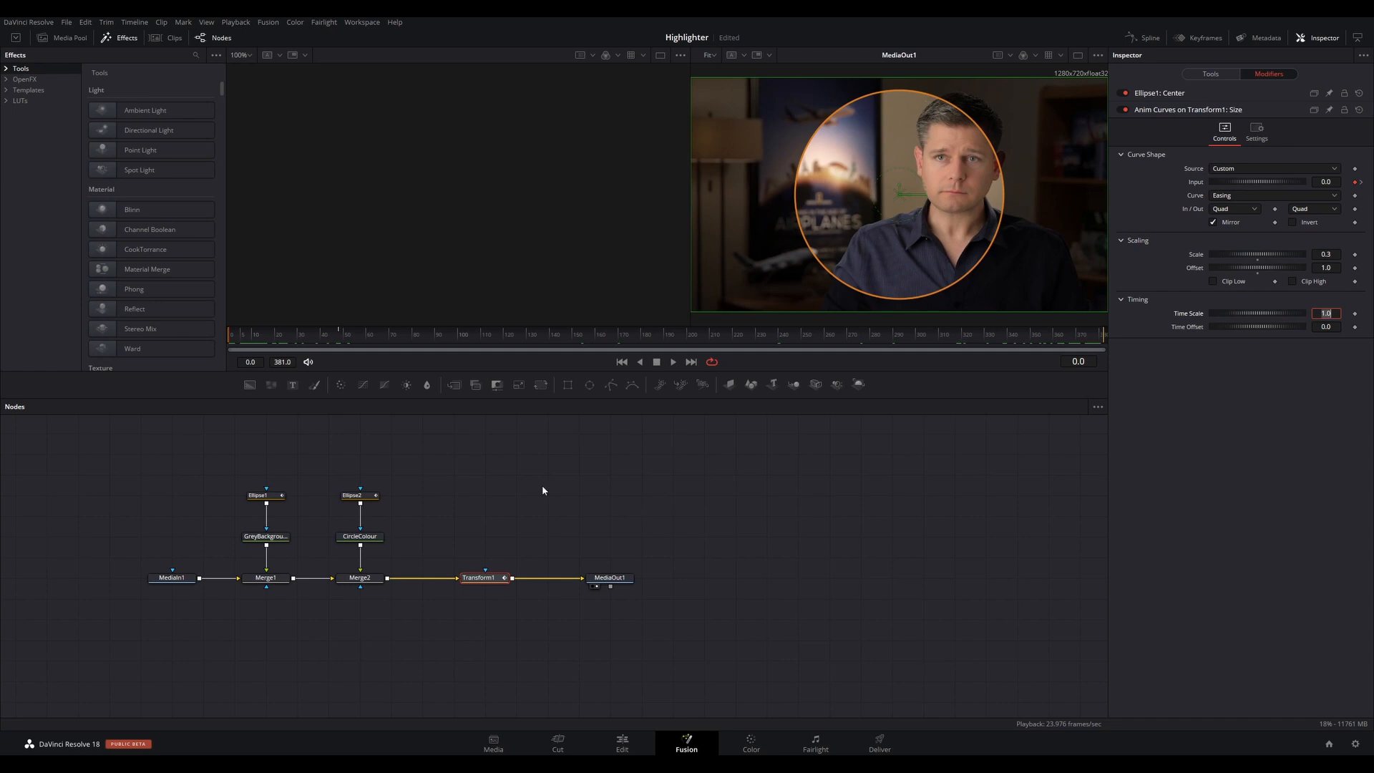
mouse_move(620, 471)
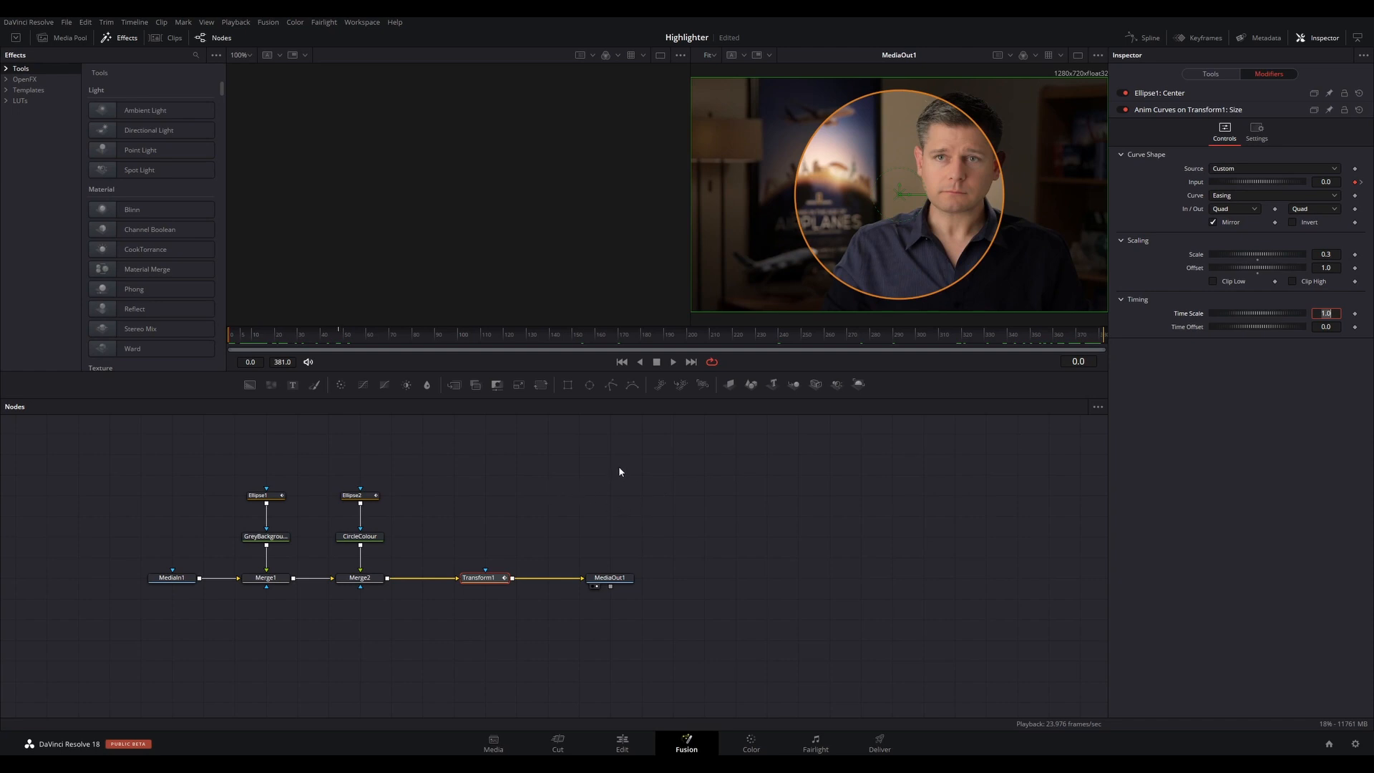
- On GreyBackground's Alpha Anim Curves, set Source to Custom and adjust the input
click(266, 536)
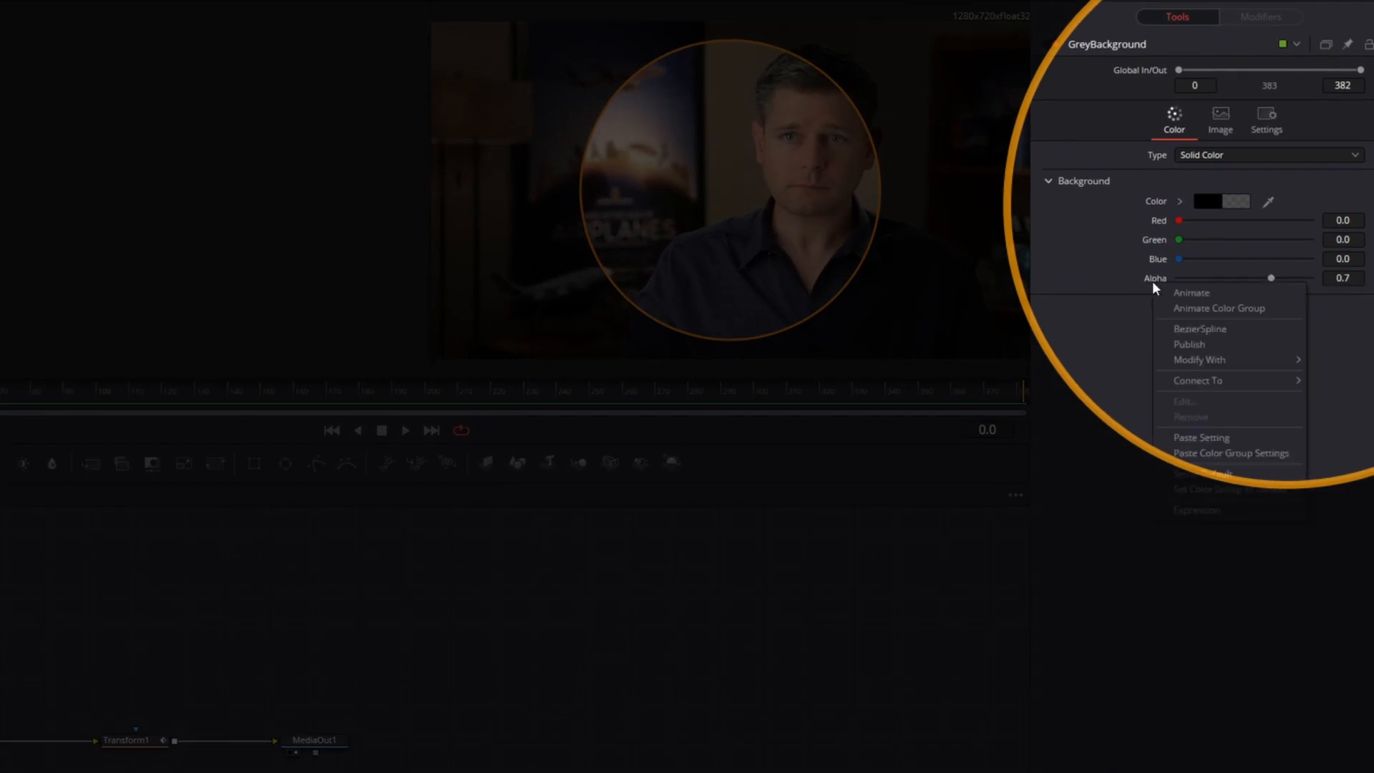
mouse_move(1201, 359)
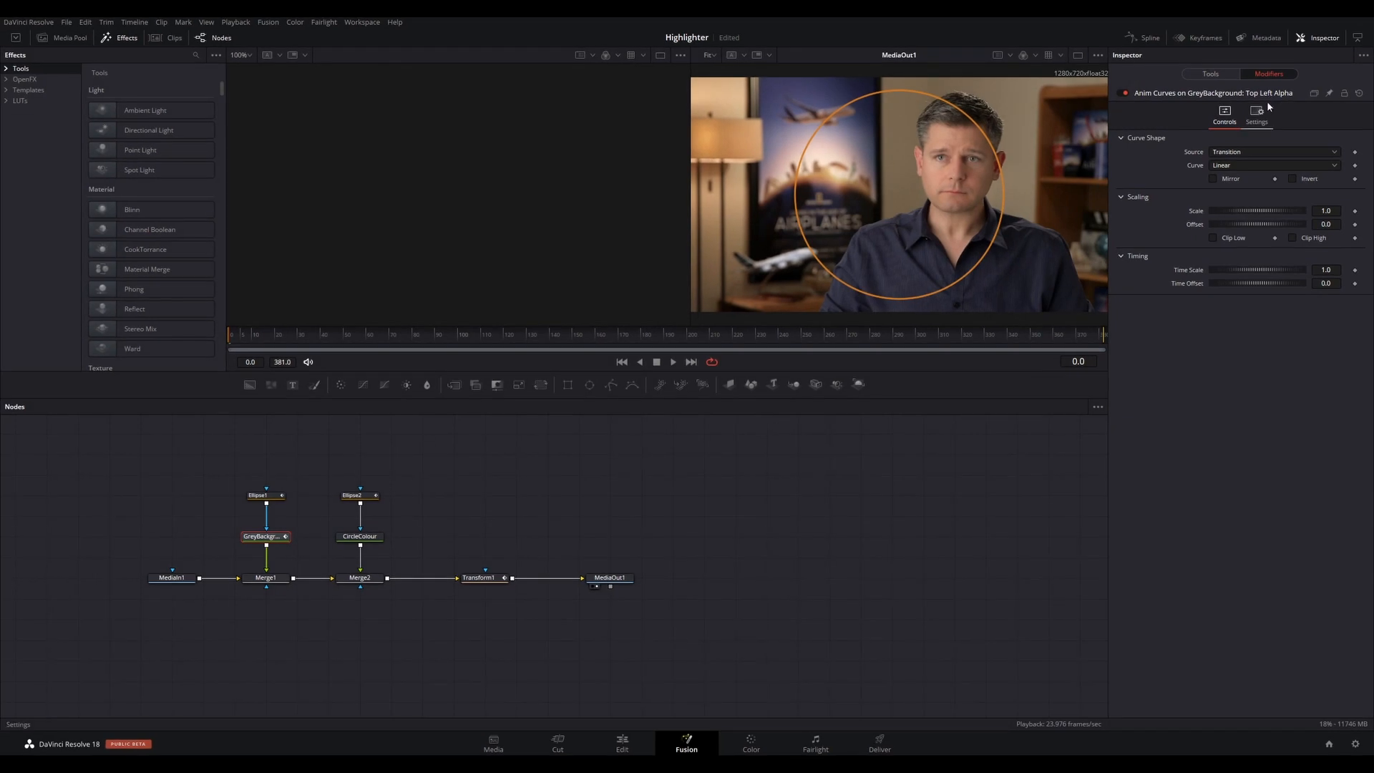
click(1271, 151)
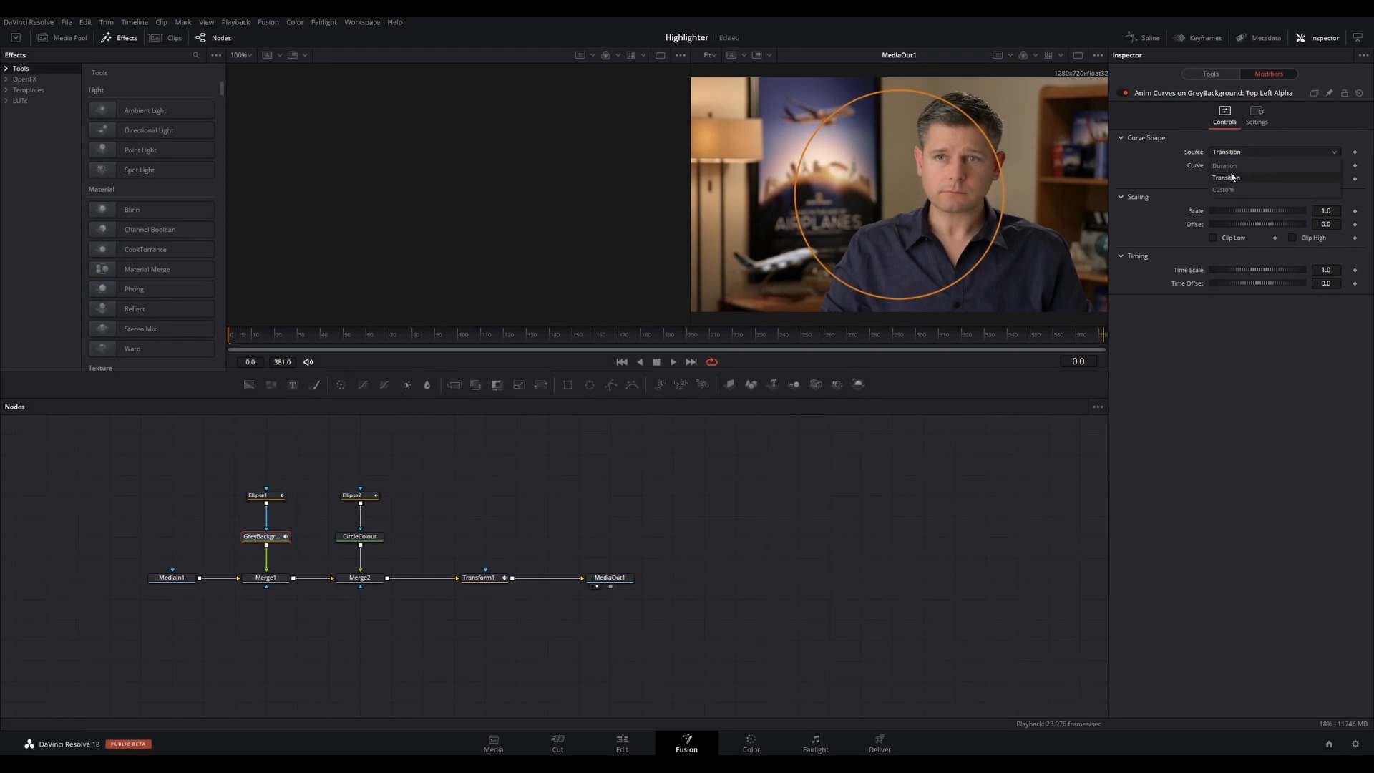
click(1224, 189)
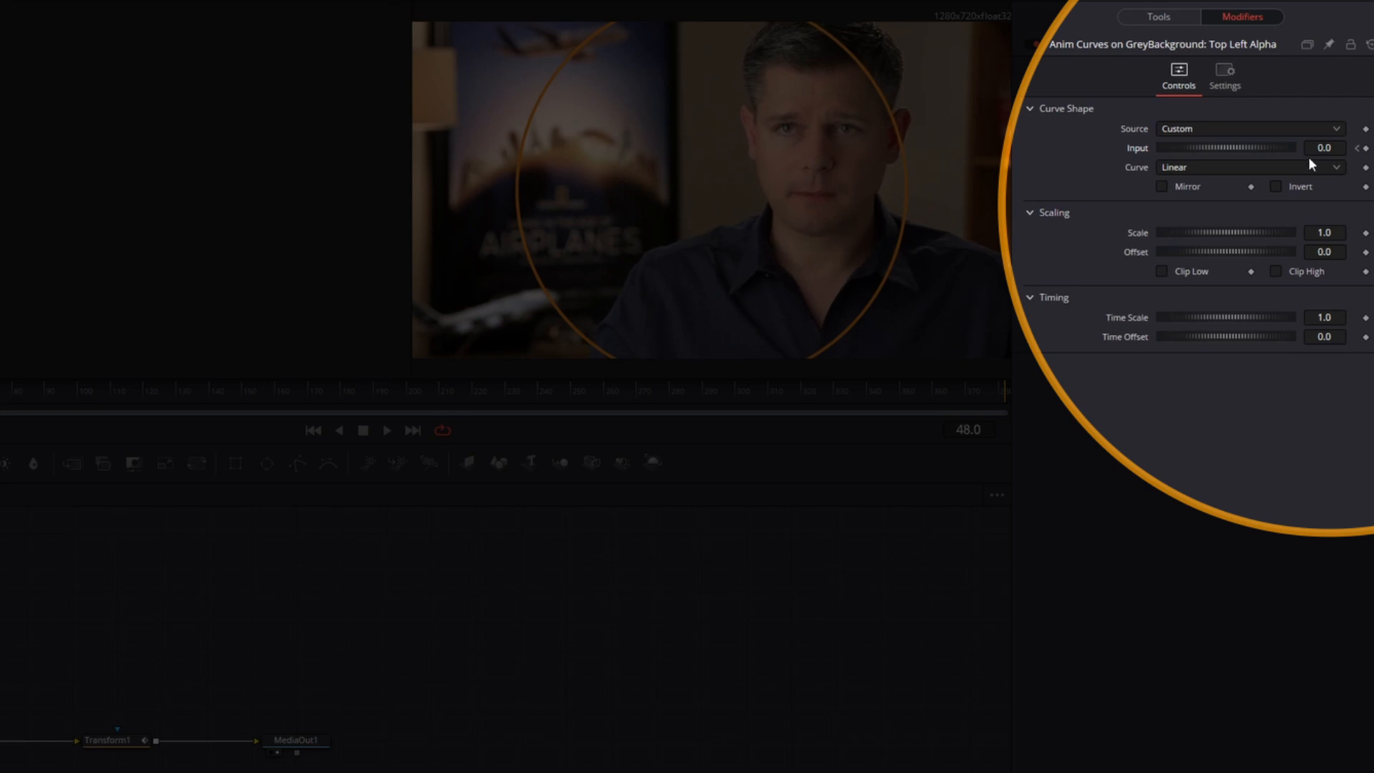
click(1324, 147)
text(1)
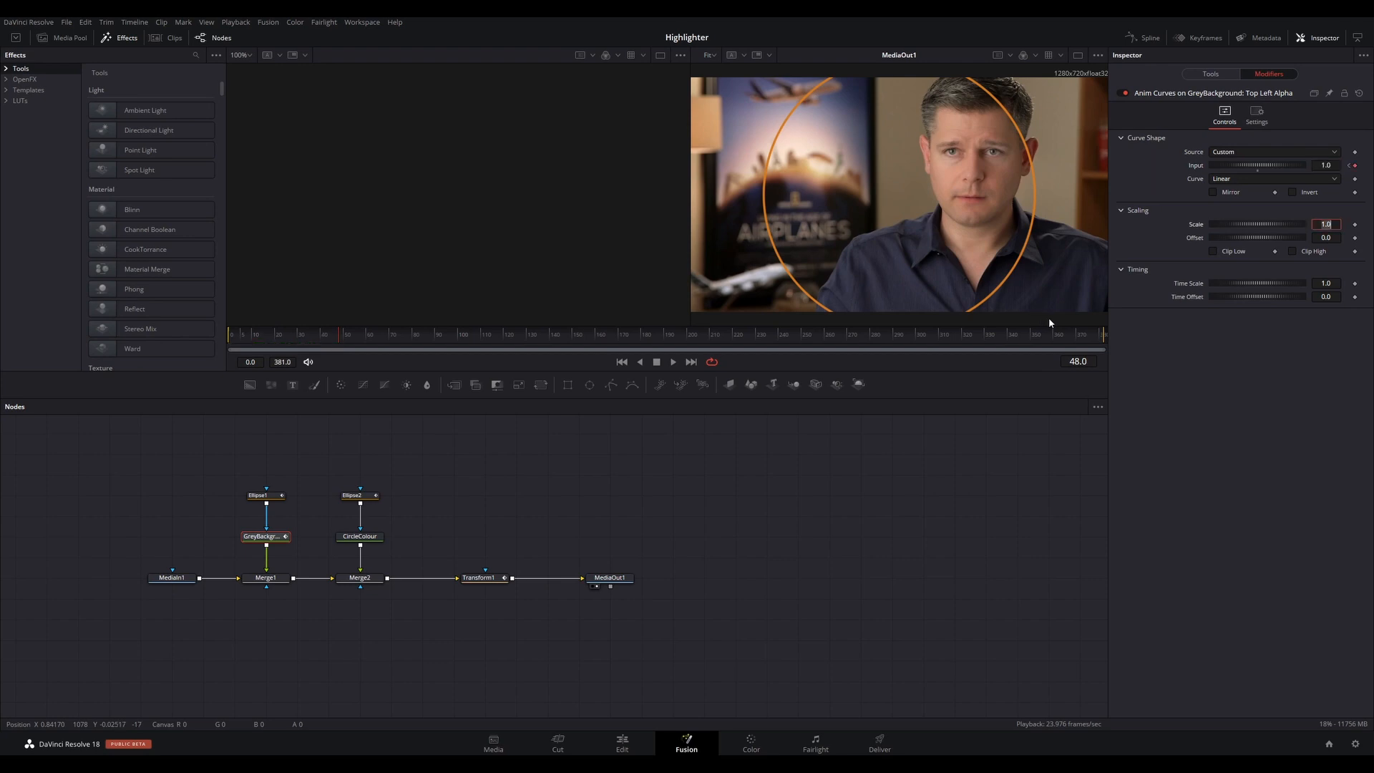
- Set the alpha curve to Expo easing with Scale 0.7
click(1271, 179)
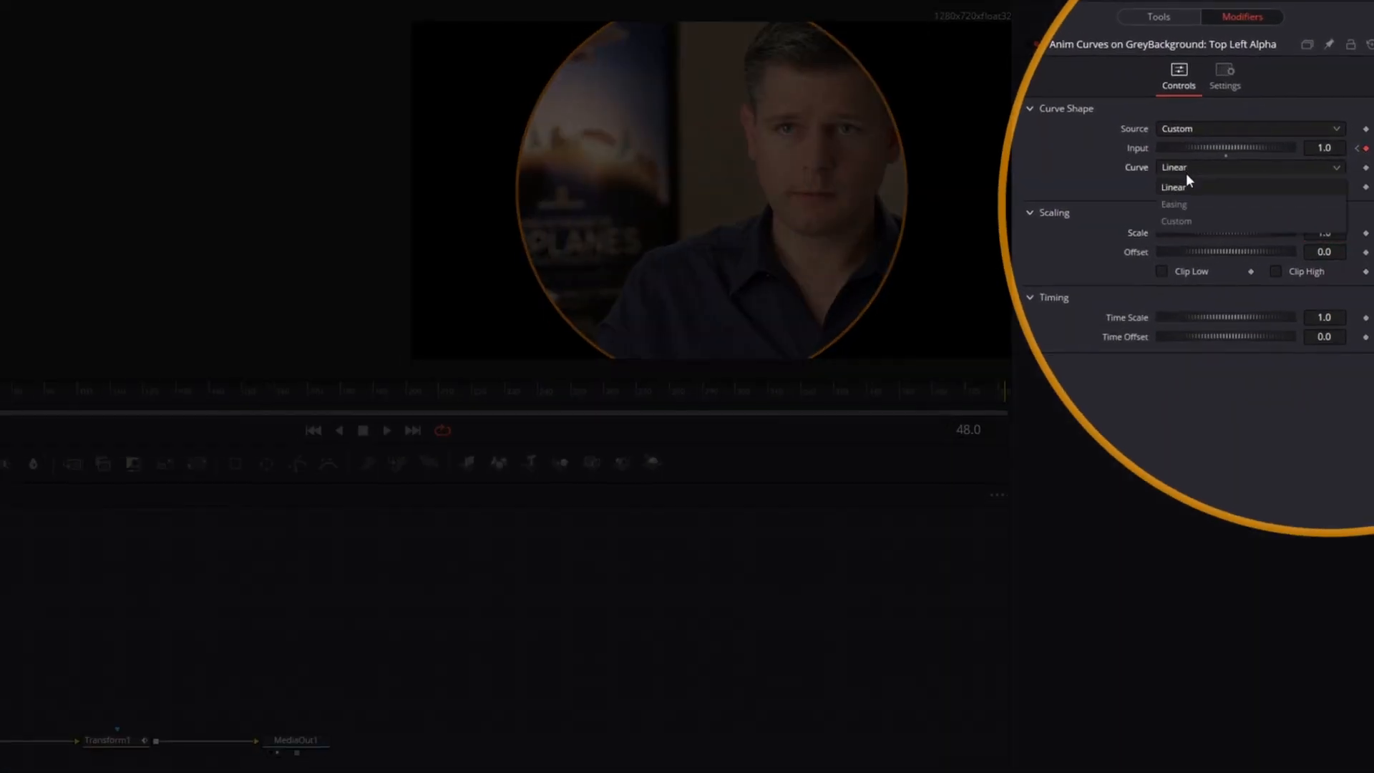
click(1174, 204)
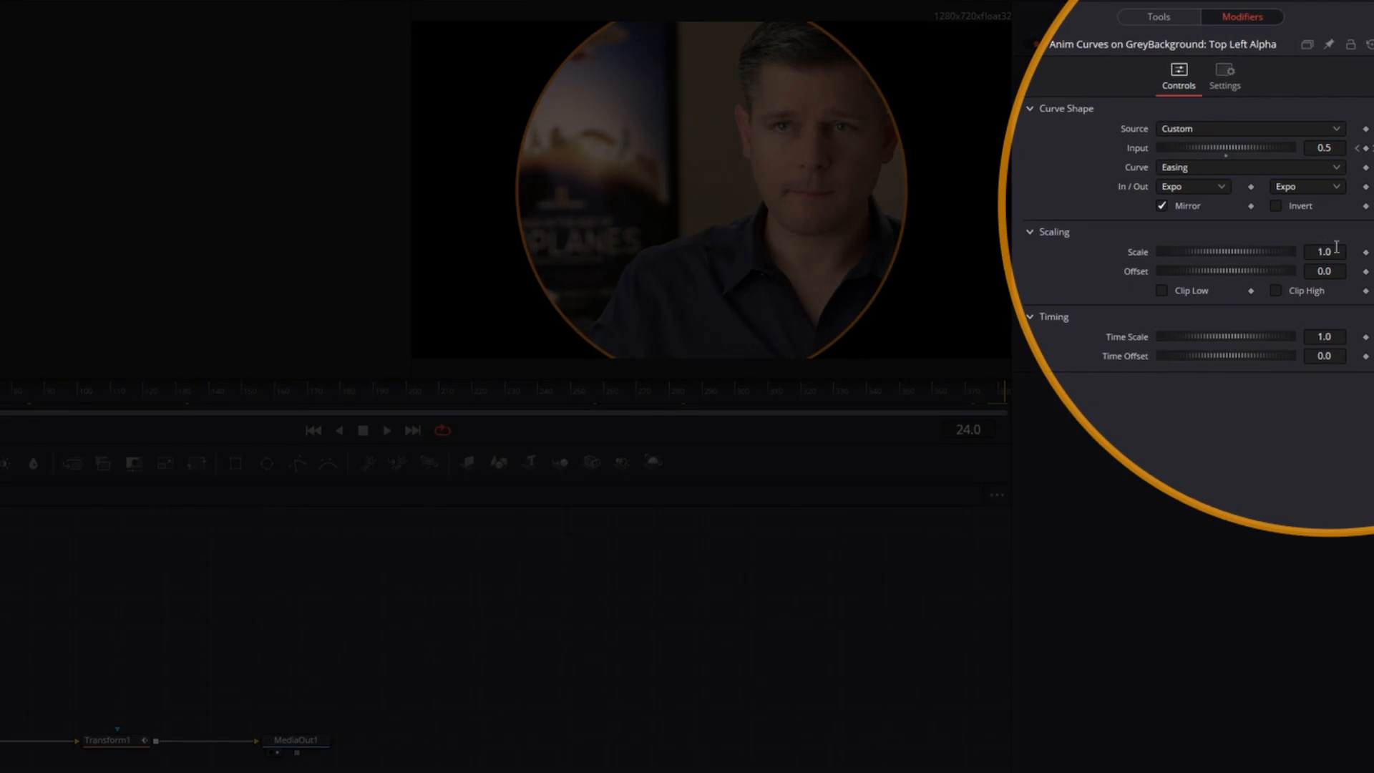
click(1325, 251)
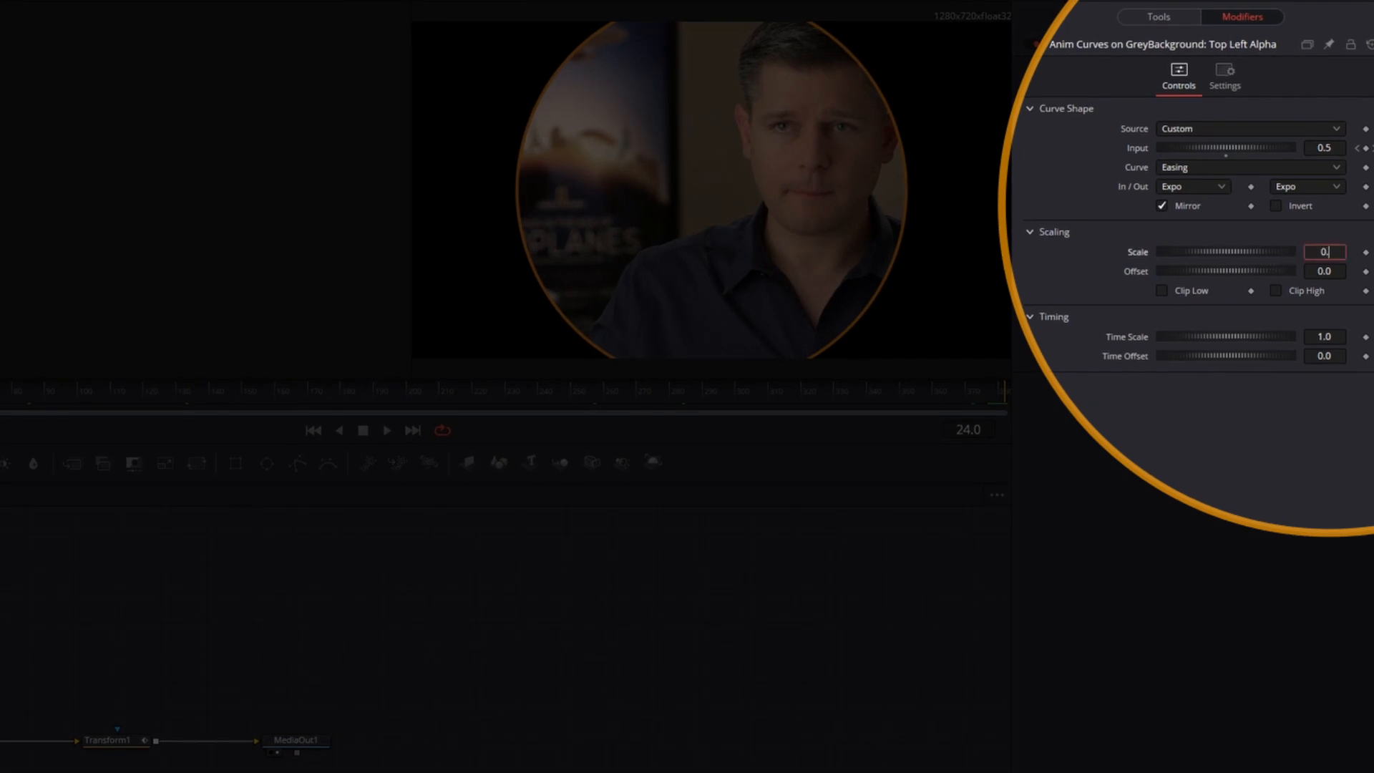
text(0.7)
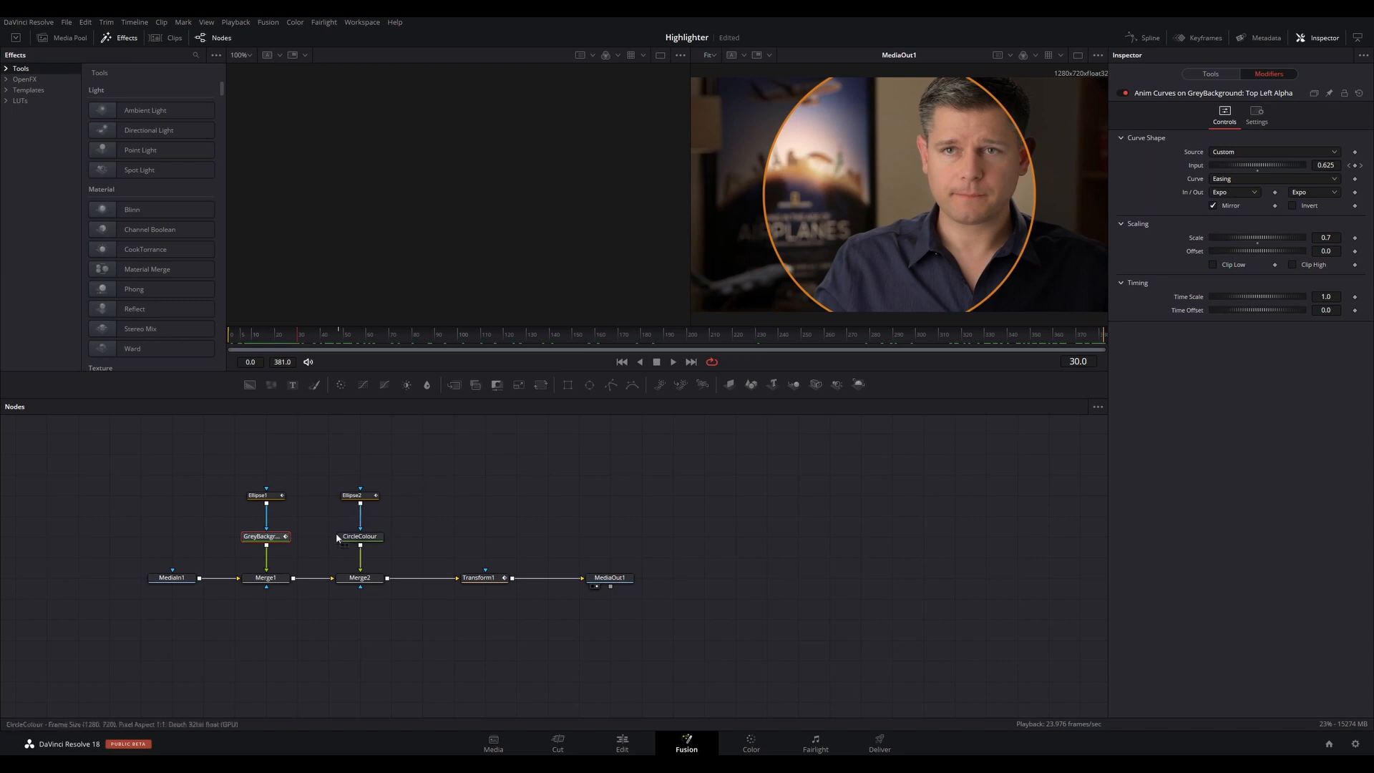
- Attach an Anim Curves modifier to Ellipse2's Level and show its controls
click(358, 495)
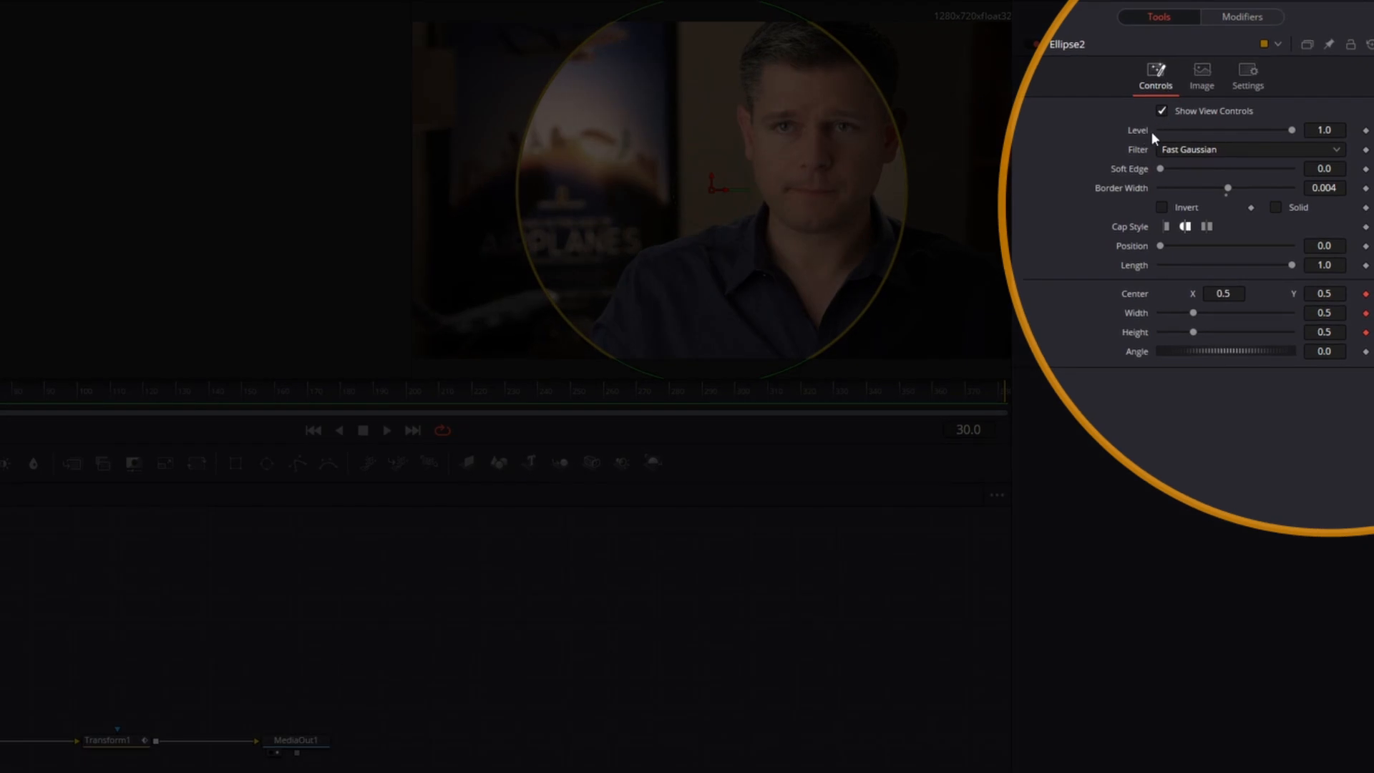
right_click(1223, 131)
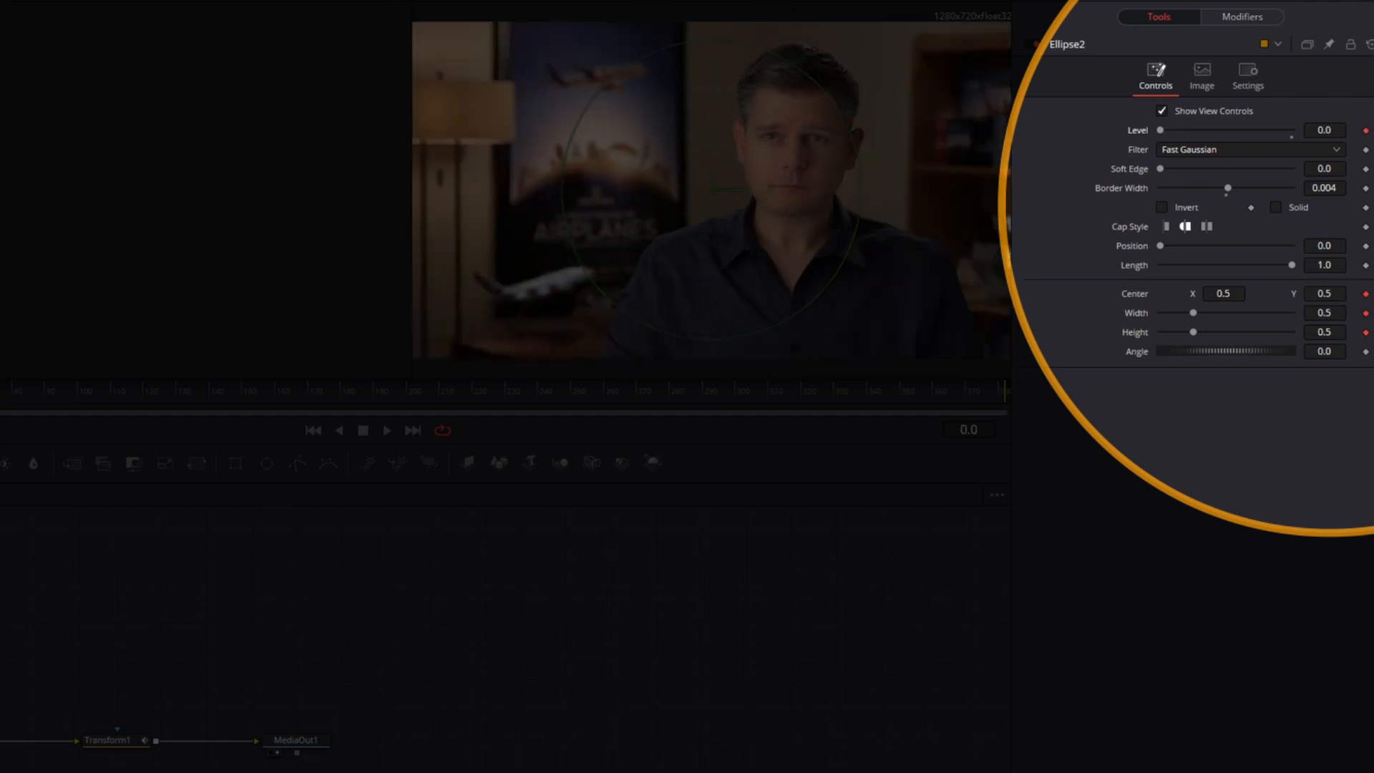
click(1242, 15)
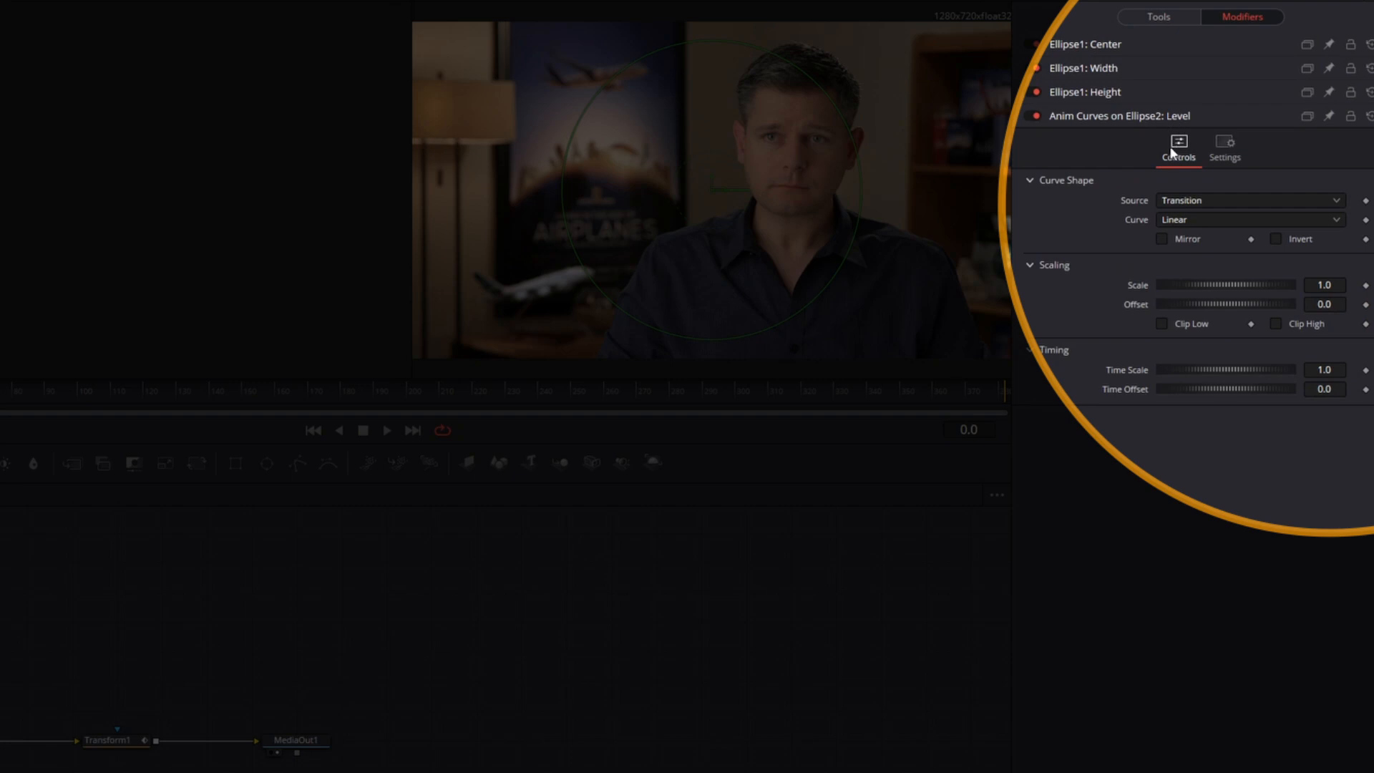
- Set the curve Source to Custom with Input 1 and Curve type Easing, ready to pick ease In/Out
click(1249, 200)
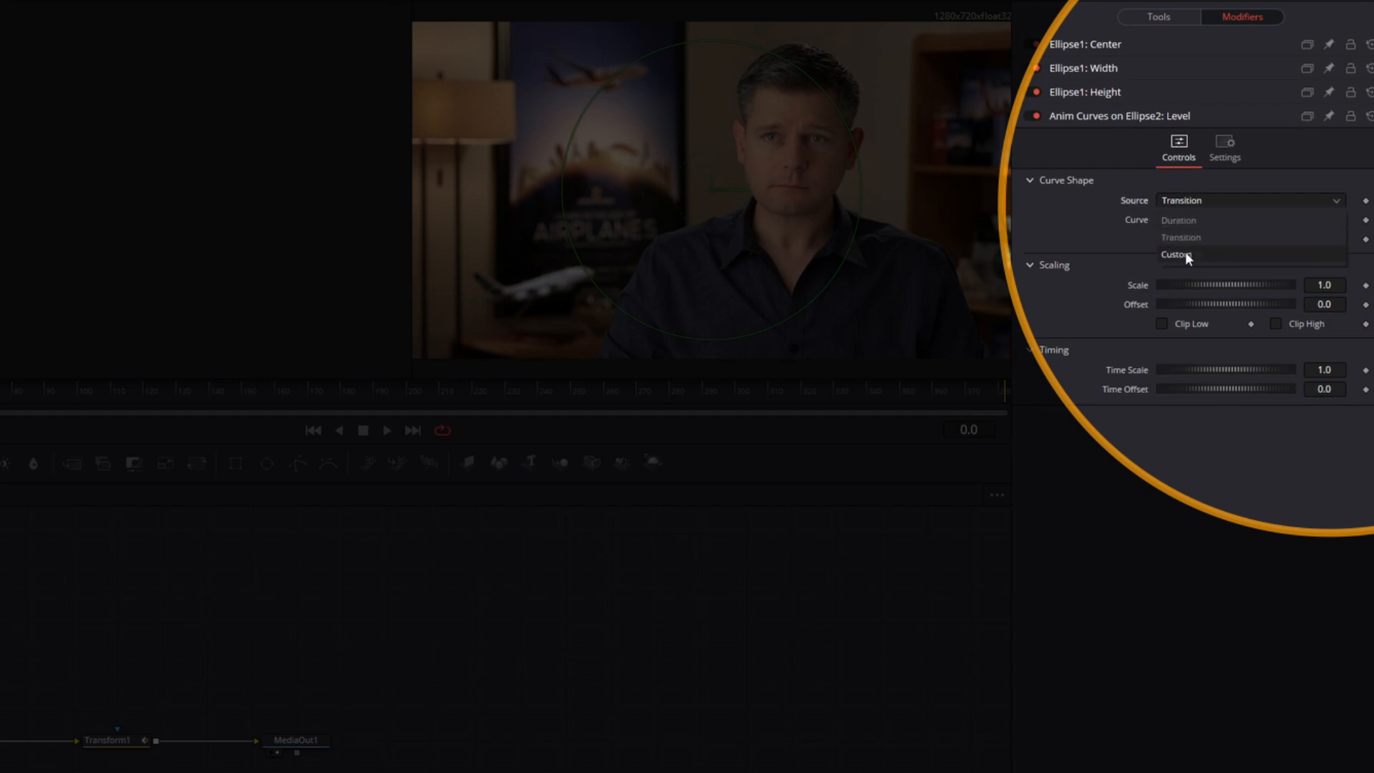
click(1177, 254)
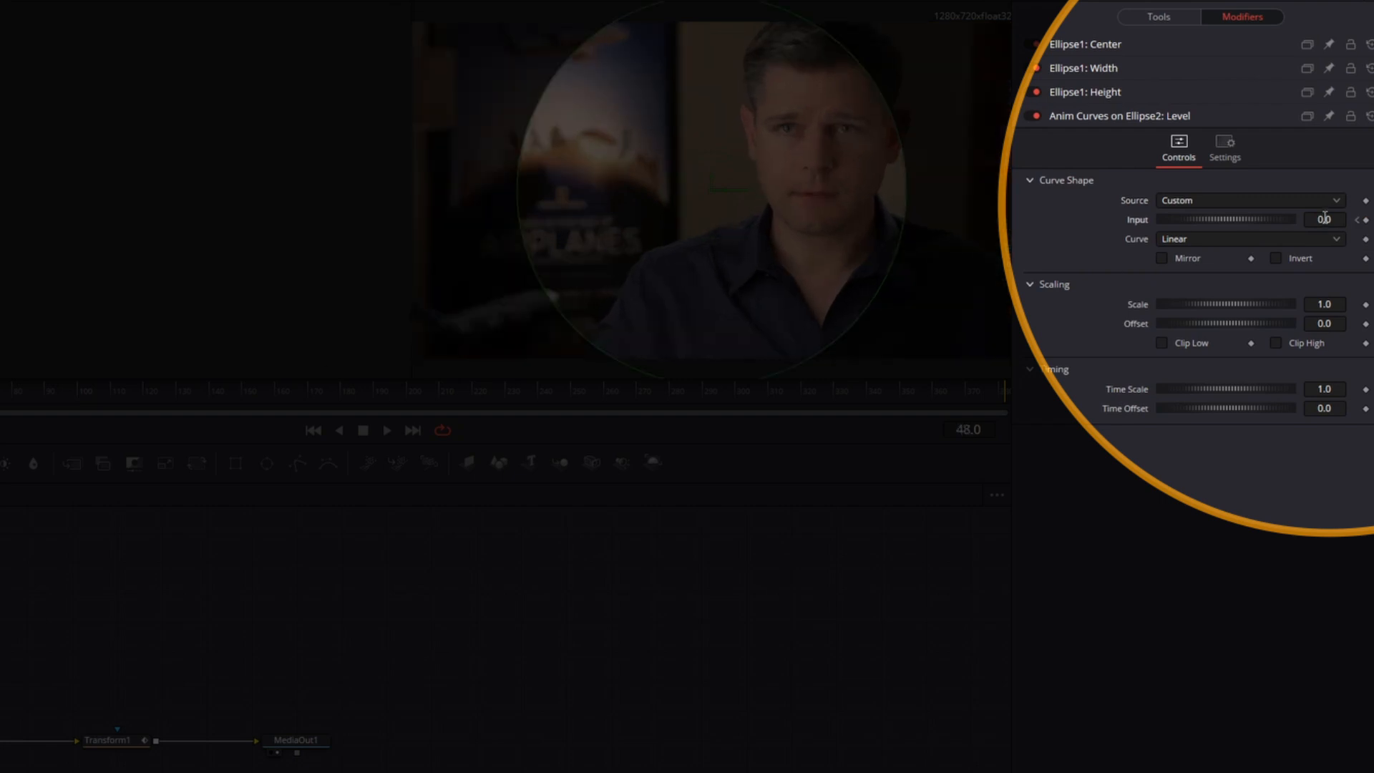
click(1324, 219)
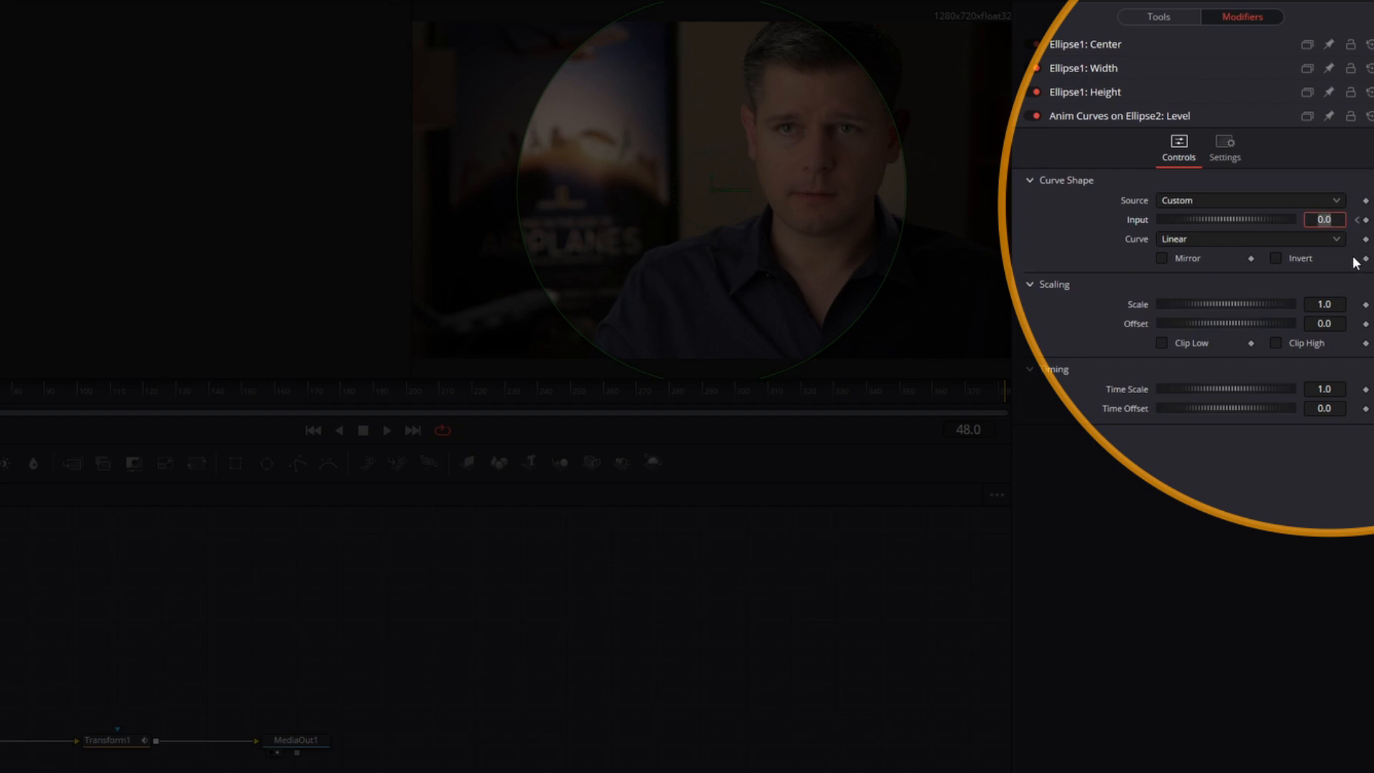
text(1)
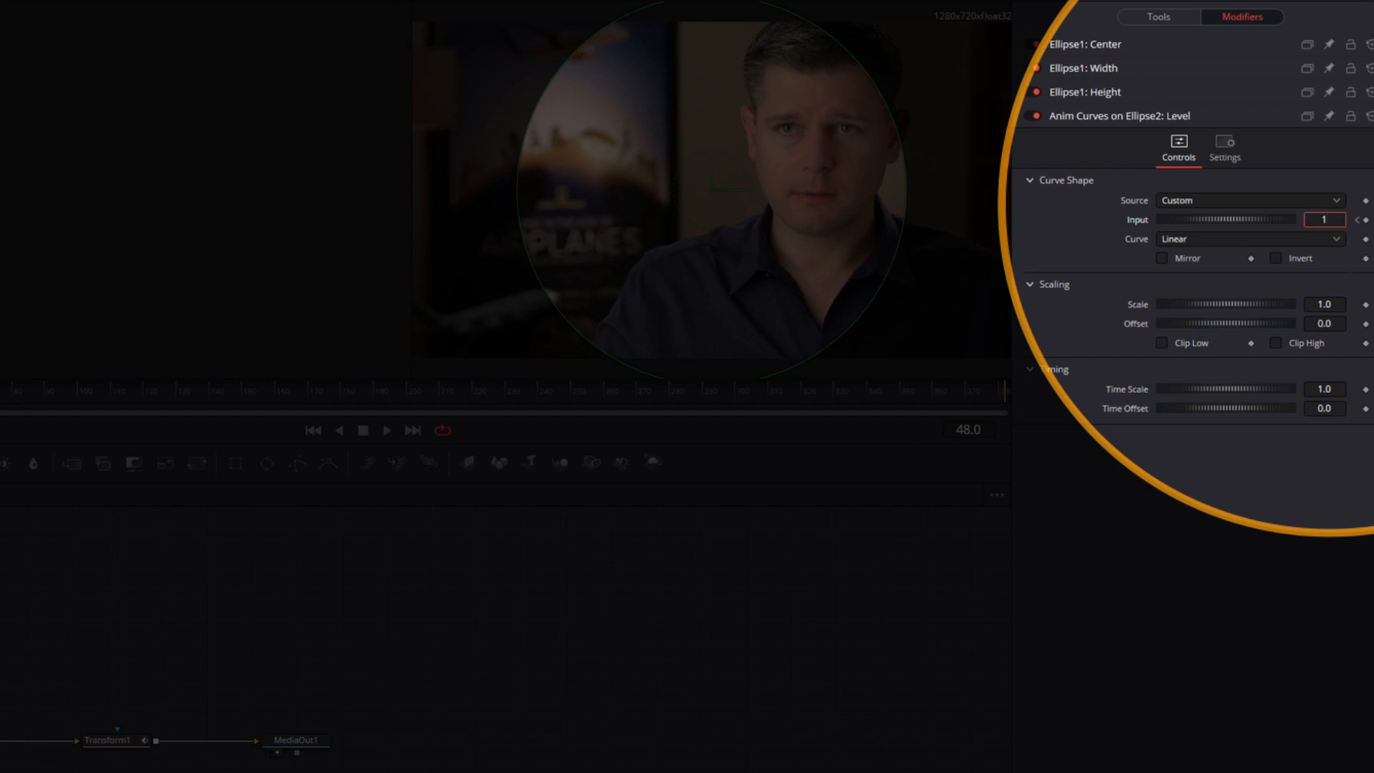
click(1325, 219)
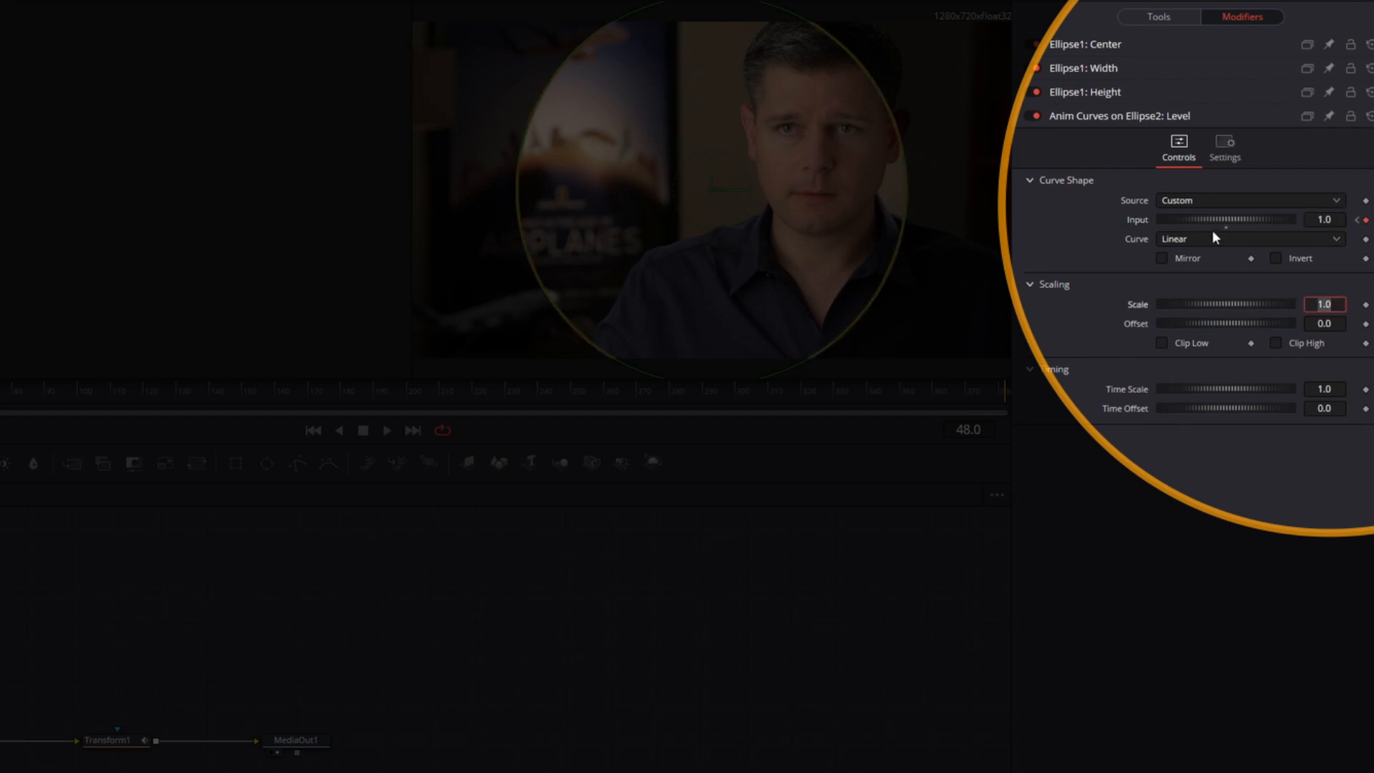
click(1248, 239)
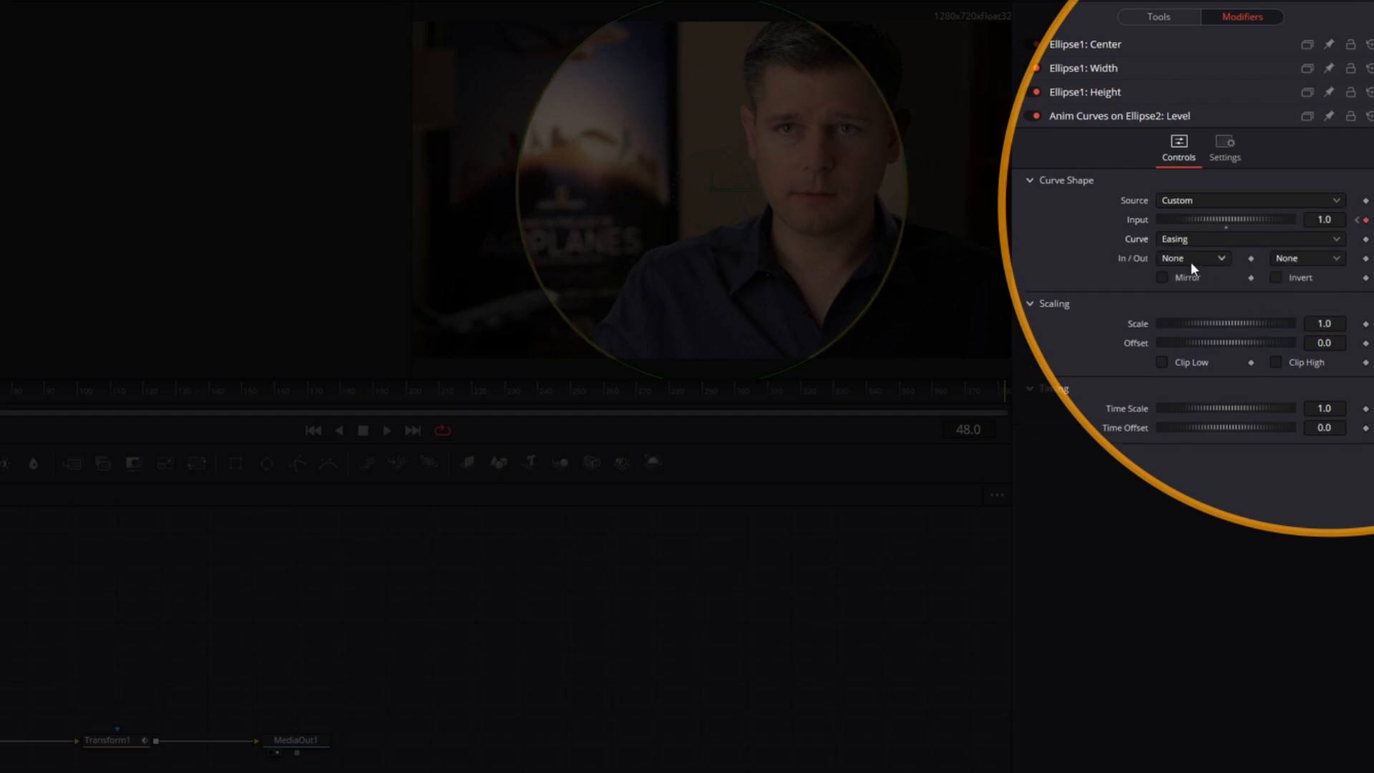
click(1193, 258)
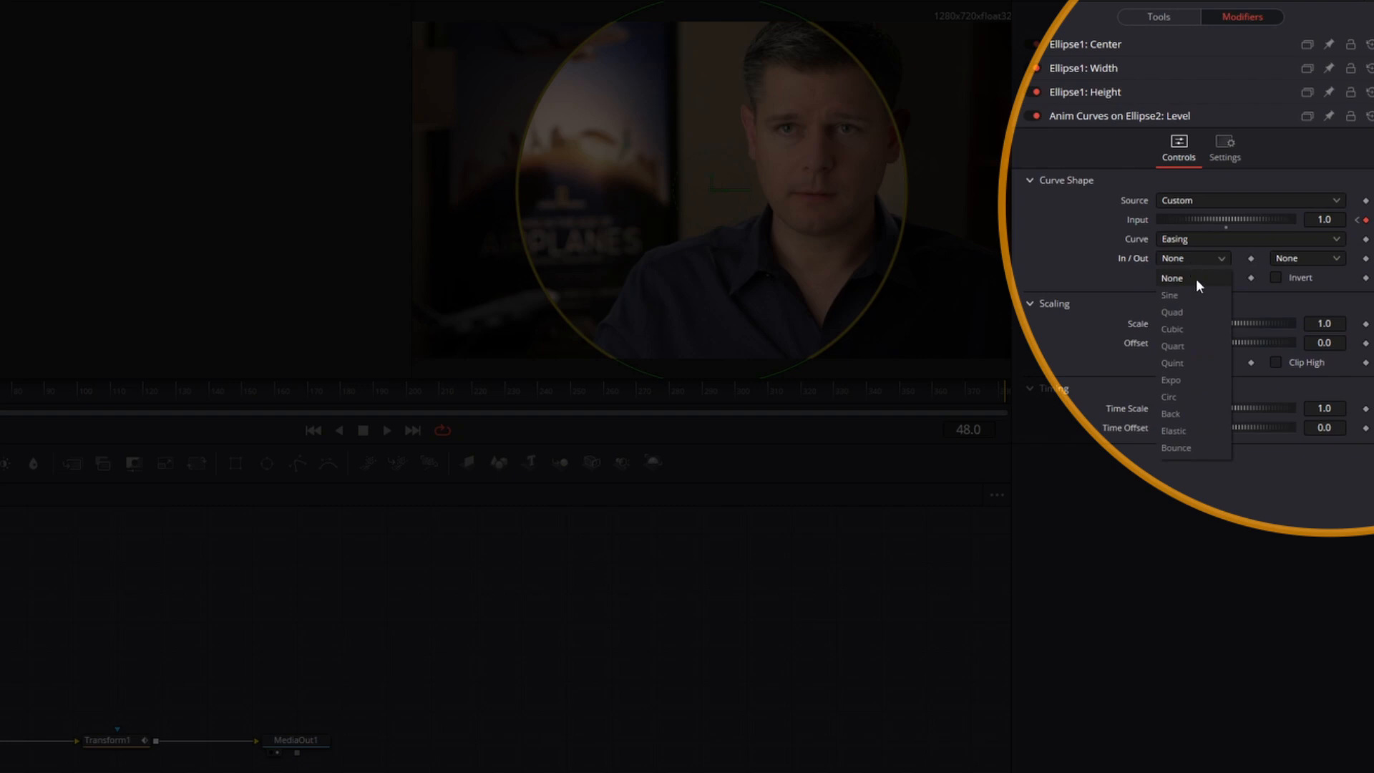